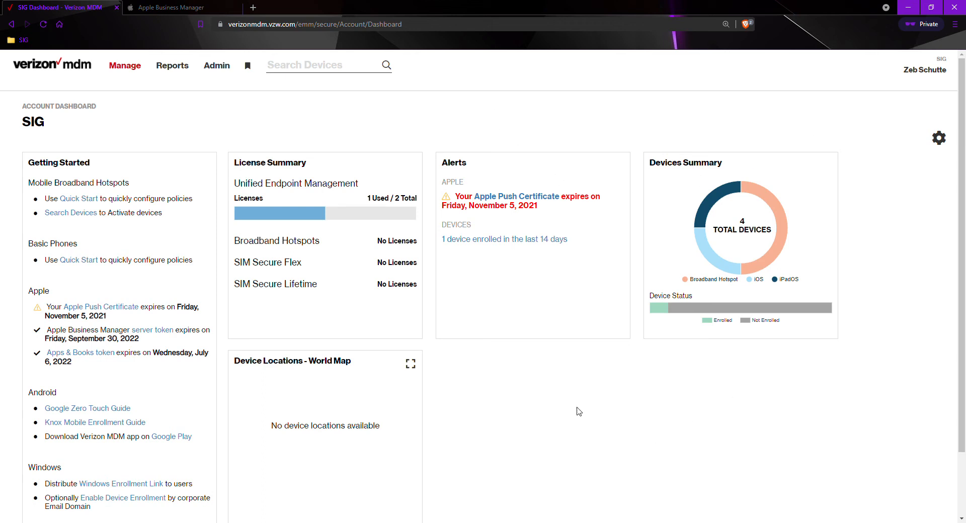
mouse_move(576, 404)
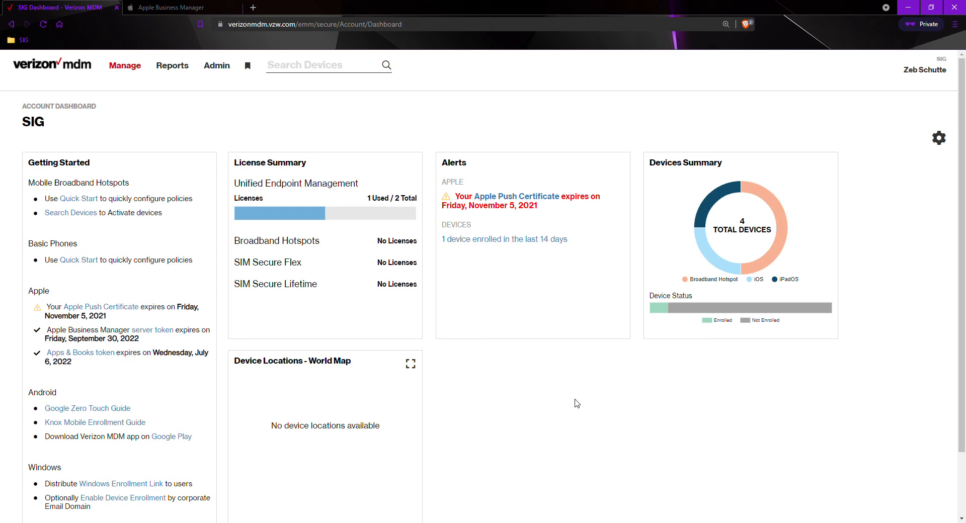
mouse_move(463, 389)
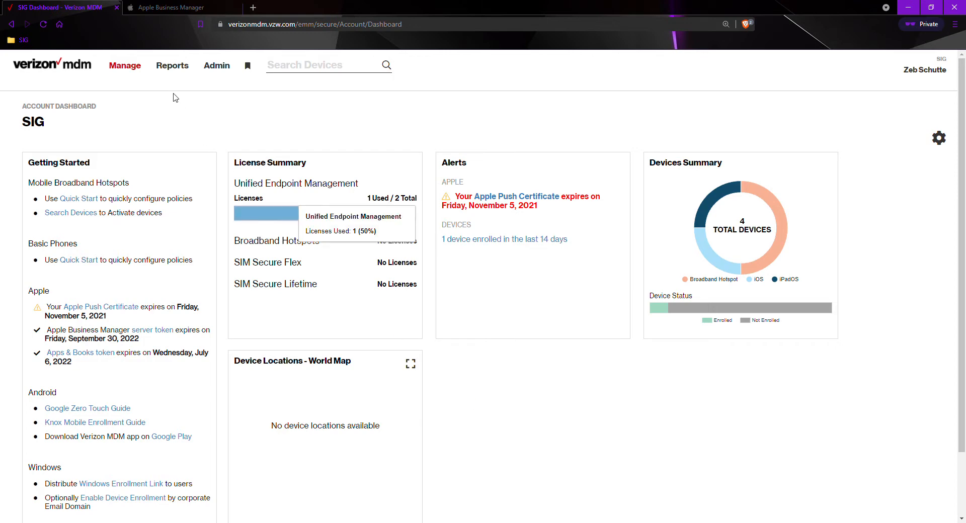
Bring up the Manage menu to reach the All Policies list
click(125, 65)
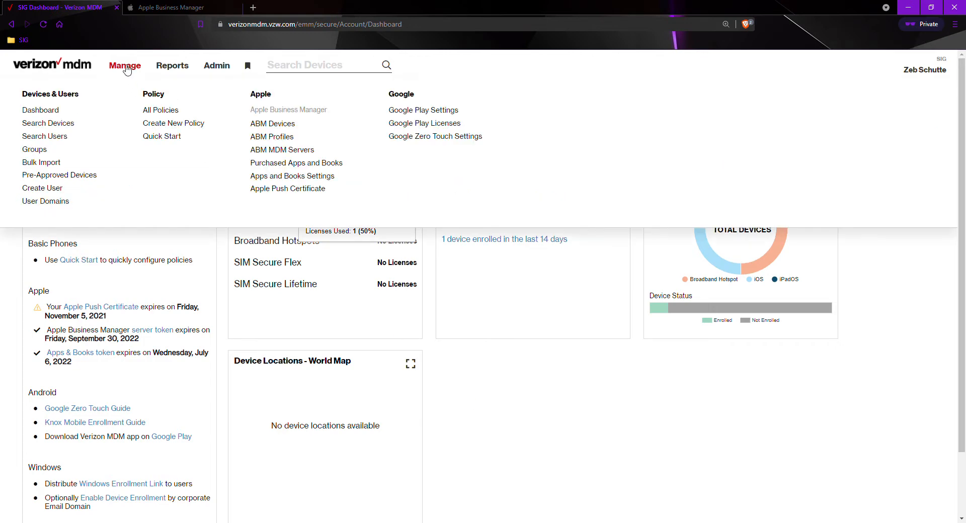
mouse_move(161, 110)
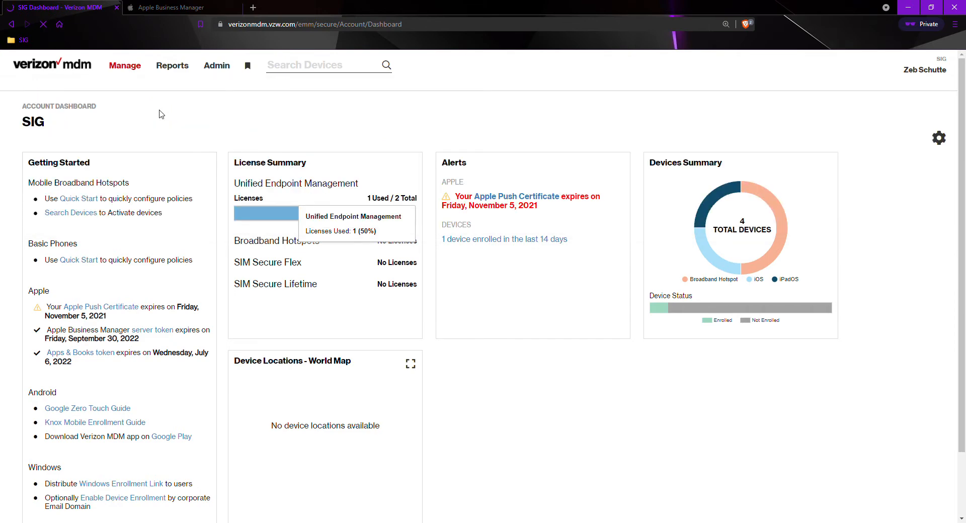
mouse_move(347, 136)
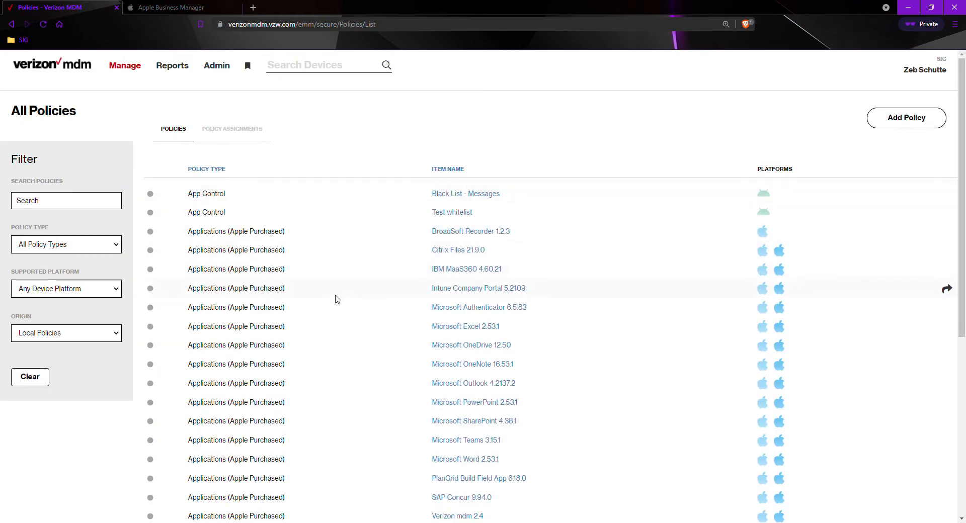
Open the Restrictions policy named 'settings' from the All Policies list
scroll(down, 3)
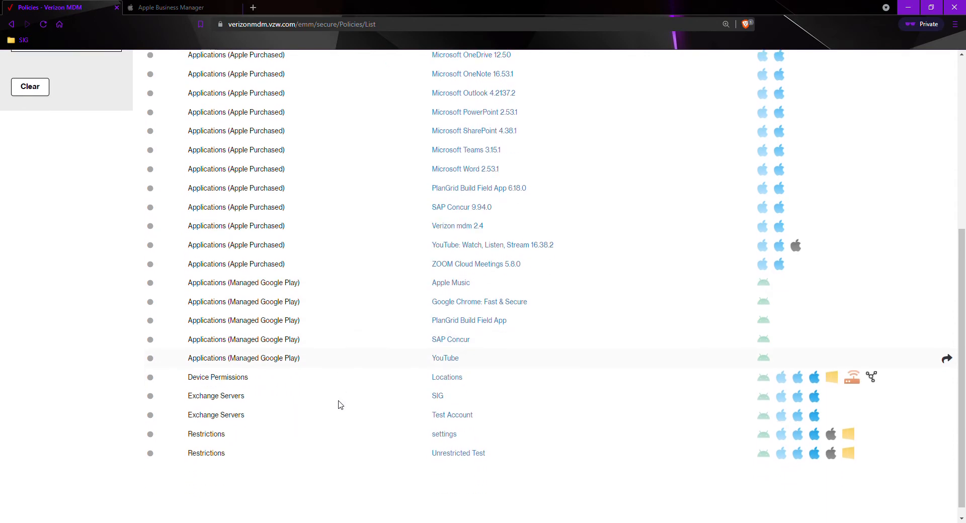
scroll(down, 3)
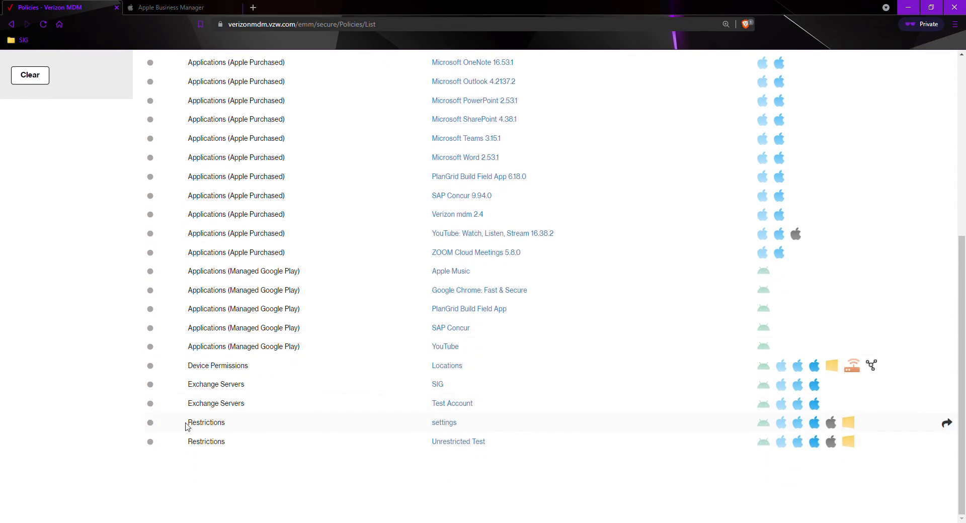
mouse_move(444, 422)
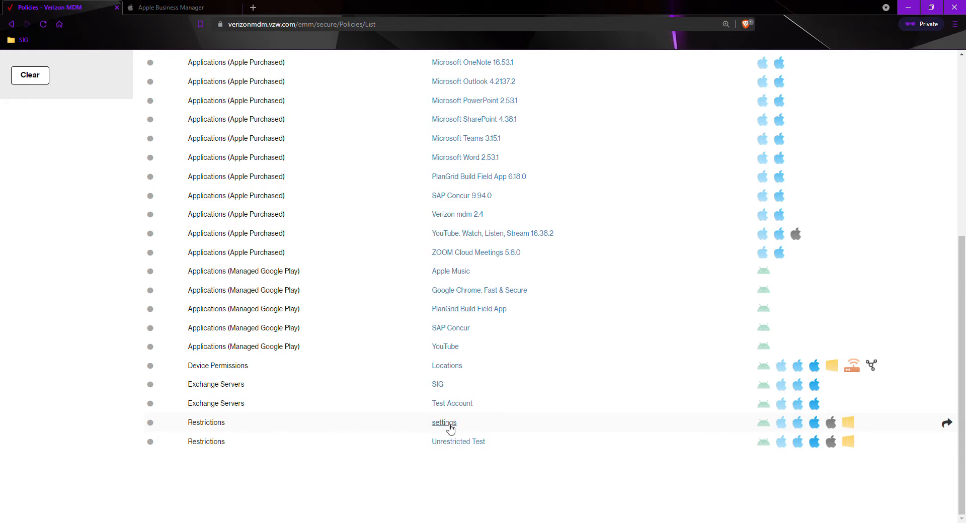
click(443, 422)
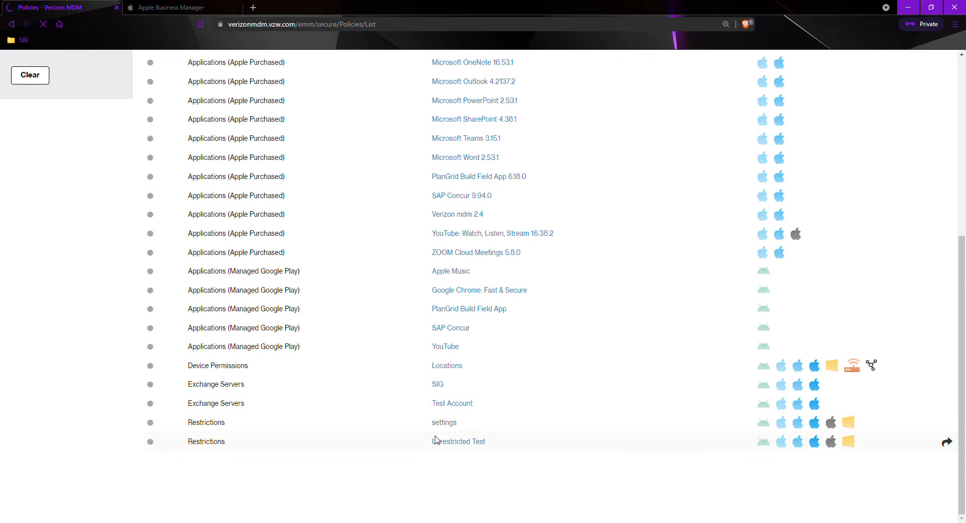
Under Security, set Allow Factory Reset and Allow Erase Content And Settings to No
click(443, 423)
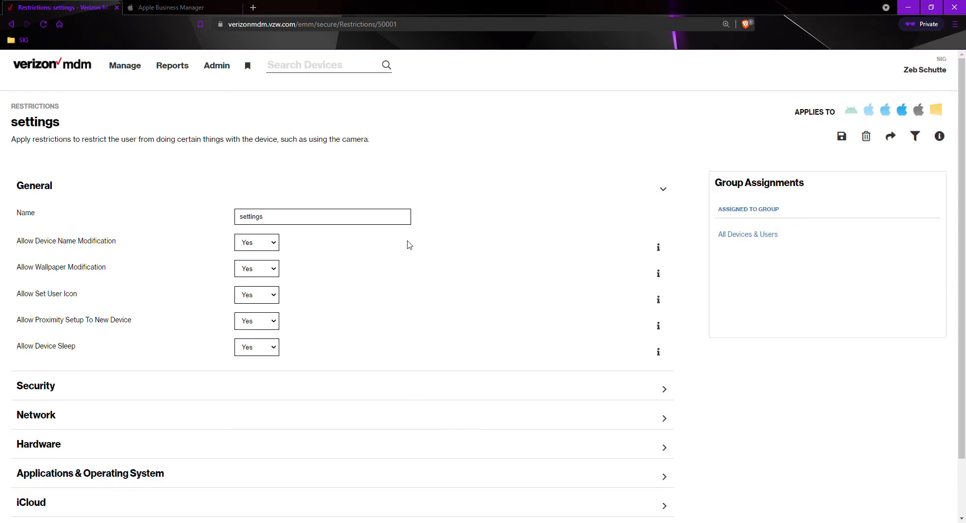
mouse_move(191, 332)
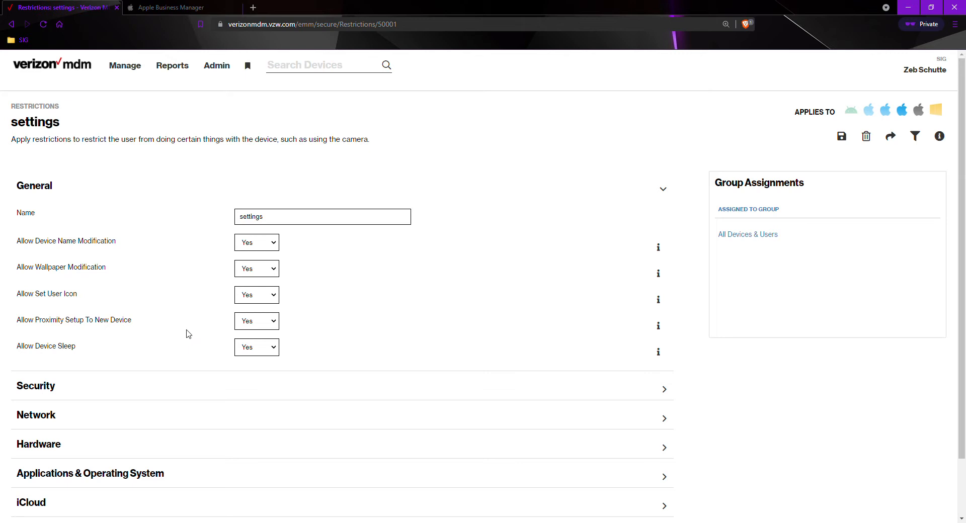
mouse_move(143, 343)
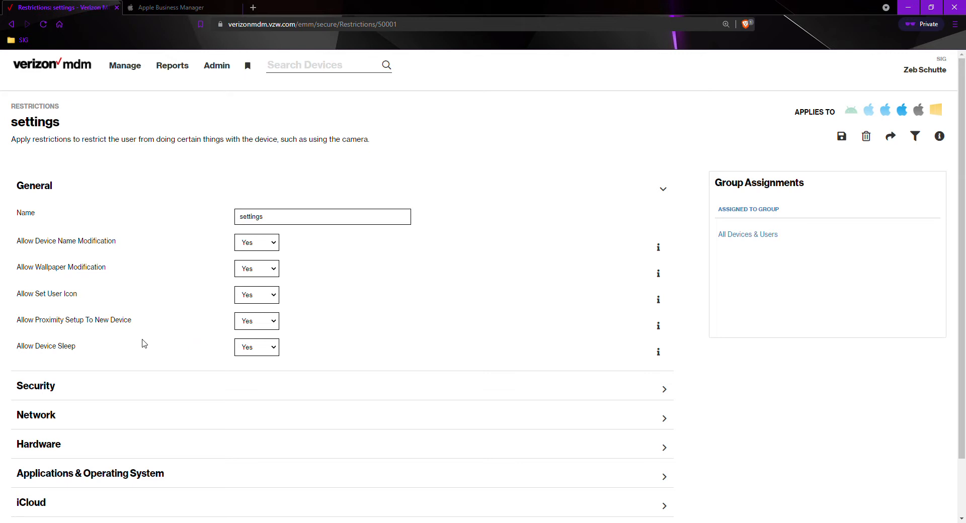
mouse_move(158, 343)
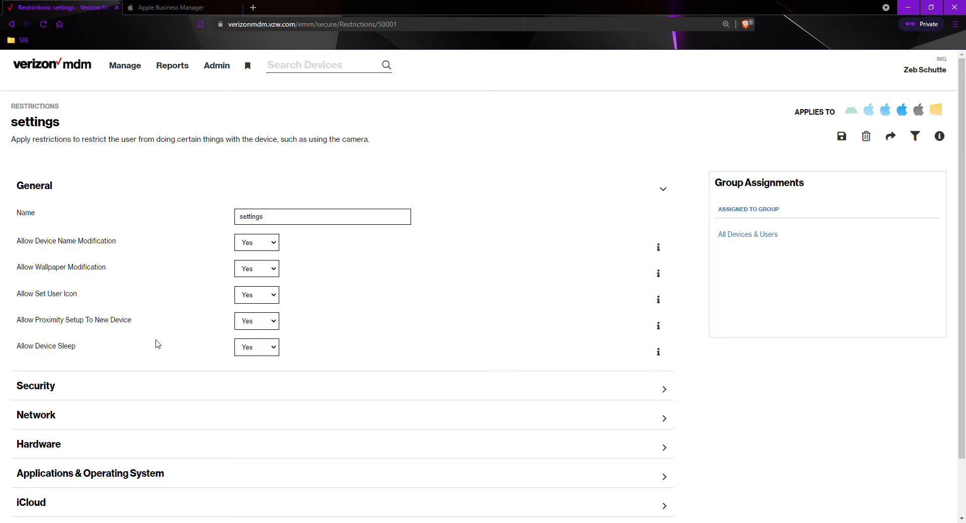
mouse_move(173, 315)
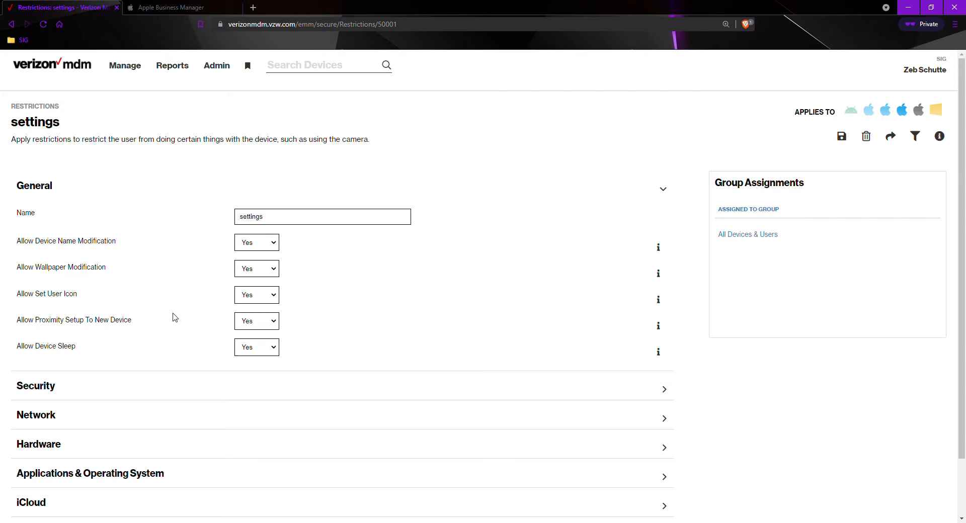
scroll(down, 3)
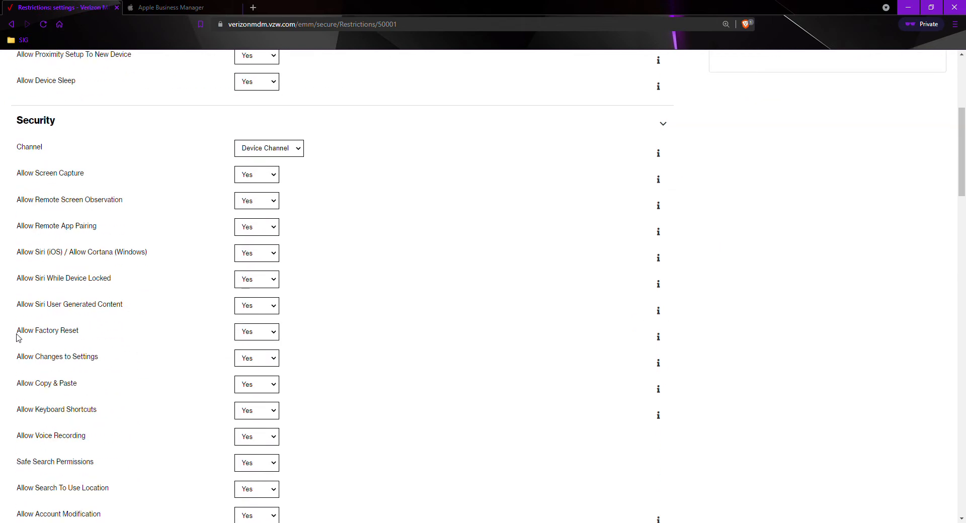
mouse_move(191, 338)
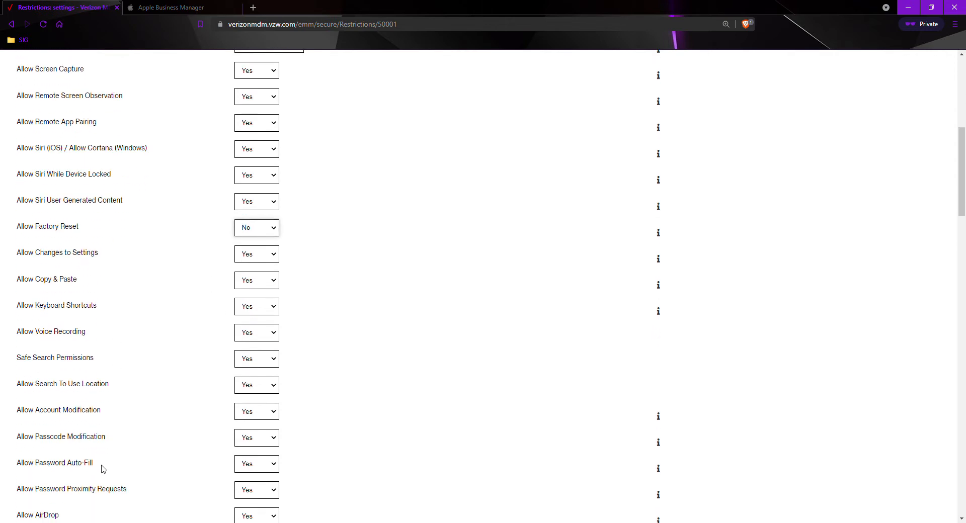
scroll(down, 3)
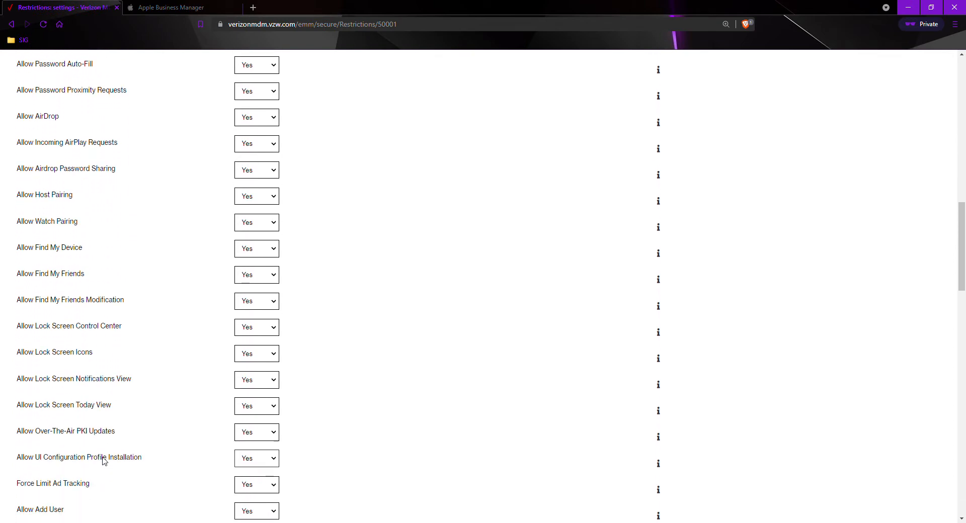
scroll(down, 3)
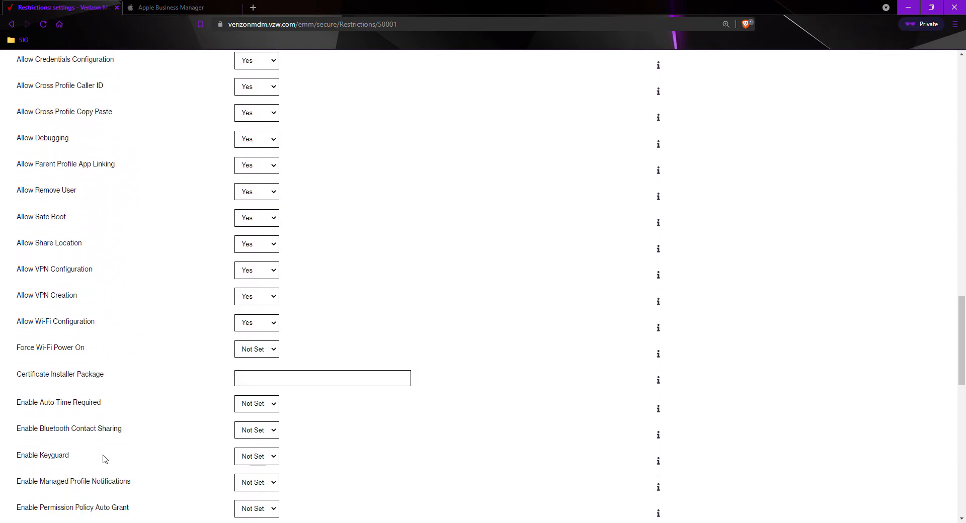
scroll(down, 3)
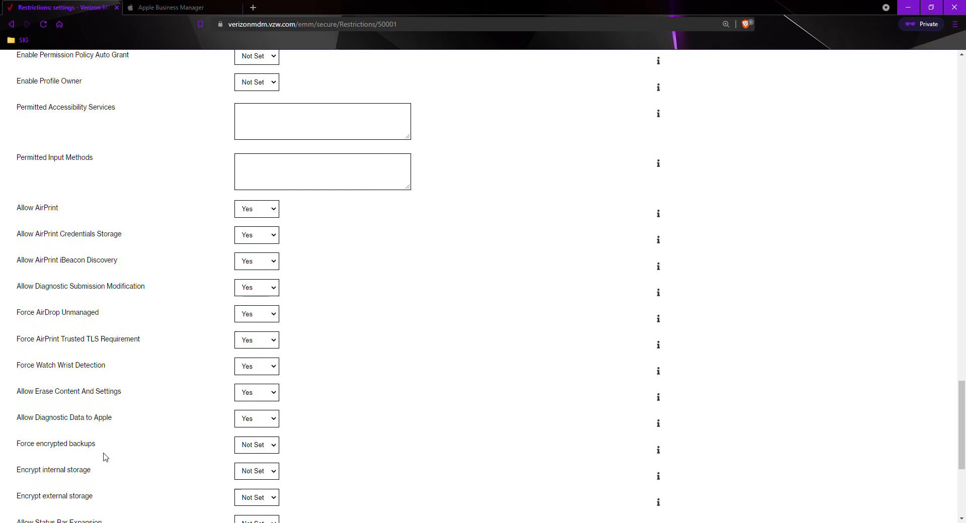
mouse_move(175, 401)
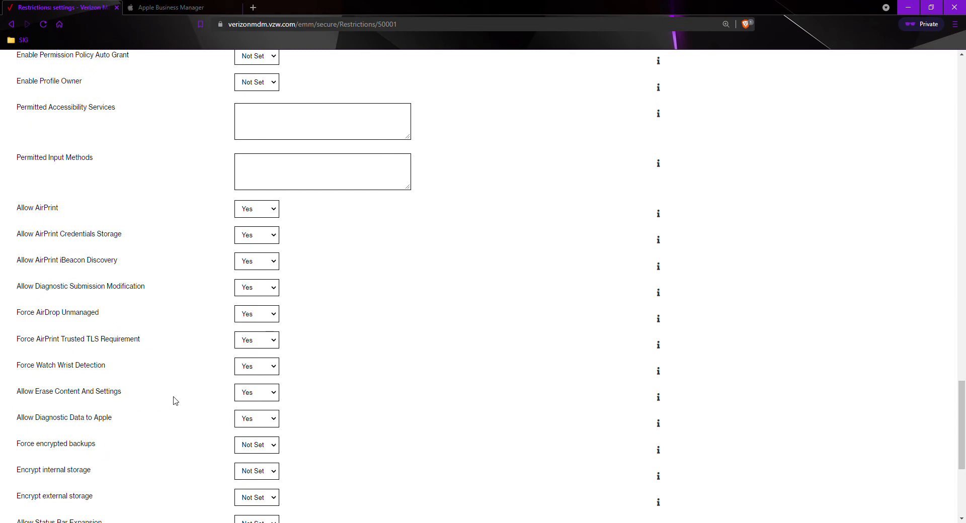
click(255, 393)
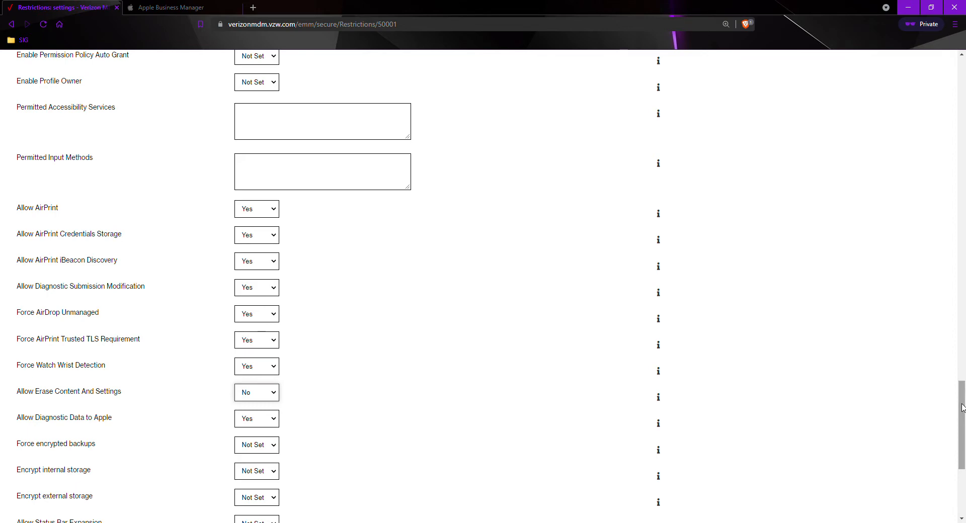
scroll(up, 3)
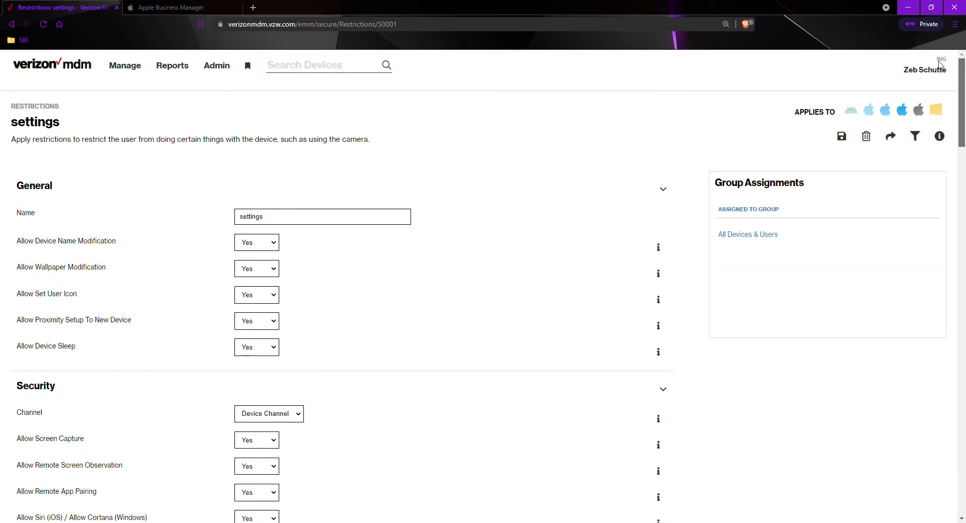
mouse_move(428, 155)
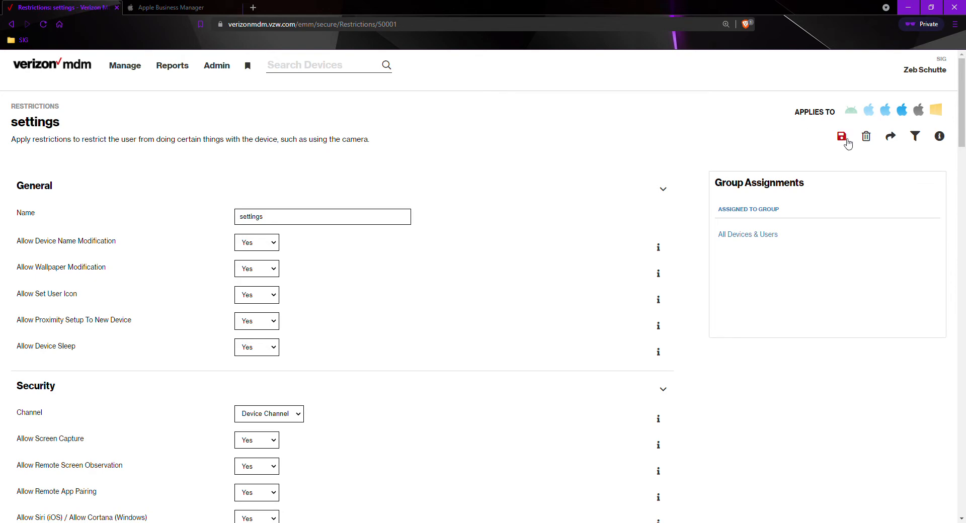
Save the updated 'settings' restrictions policy and return to the Manage menu
click(842, 136)
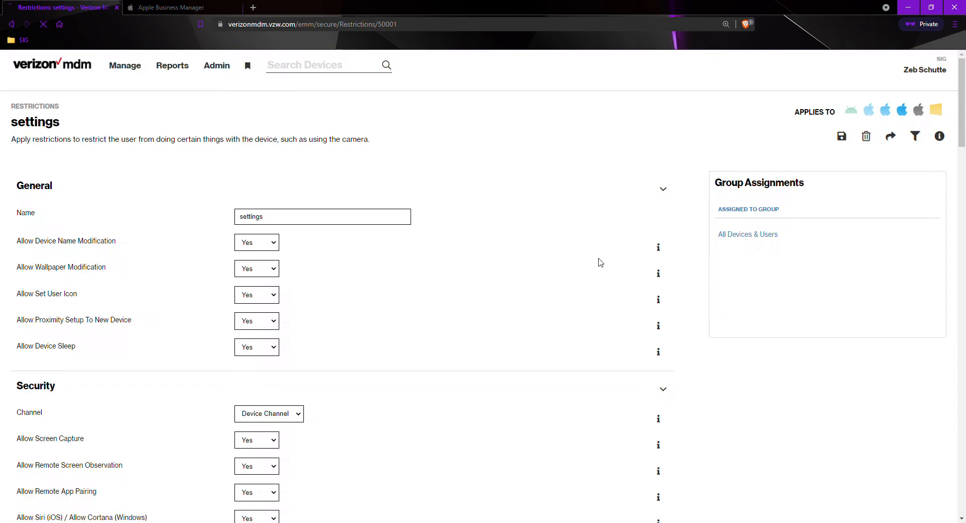
mouse_move(595, 251)
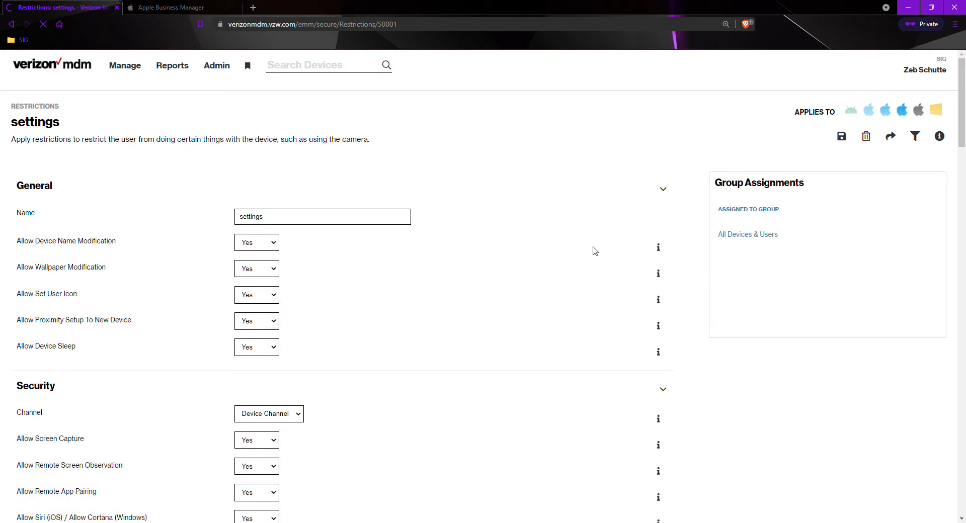
click(663, 389)
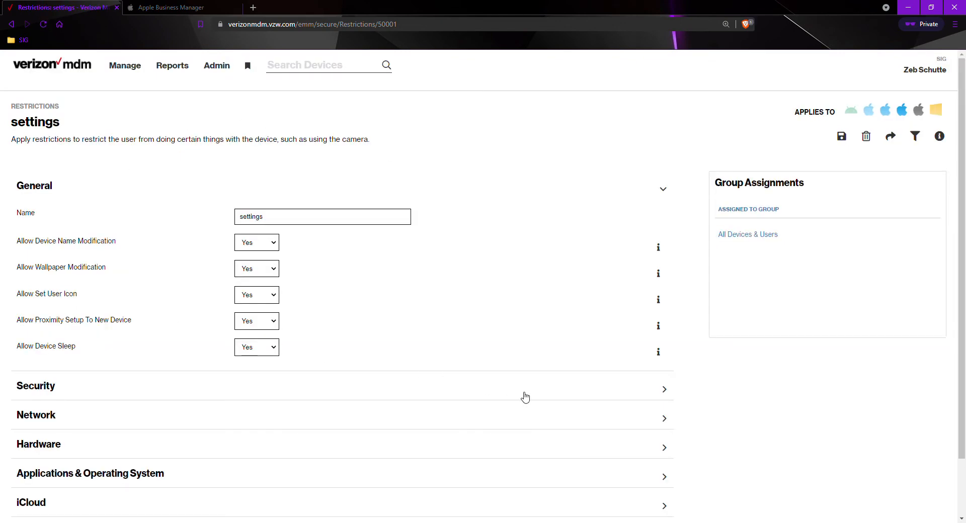
click(124, 65)
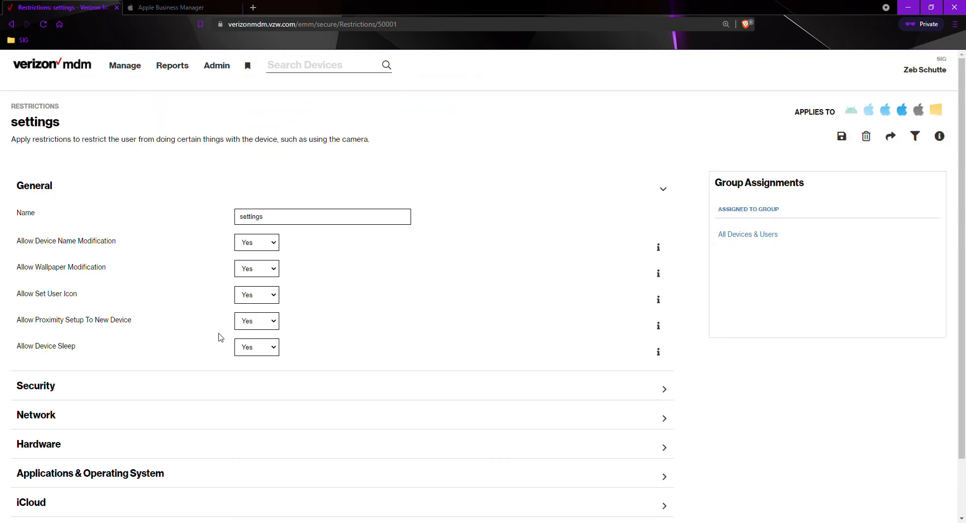
mouse_move(221, 342)
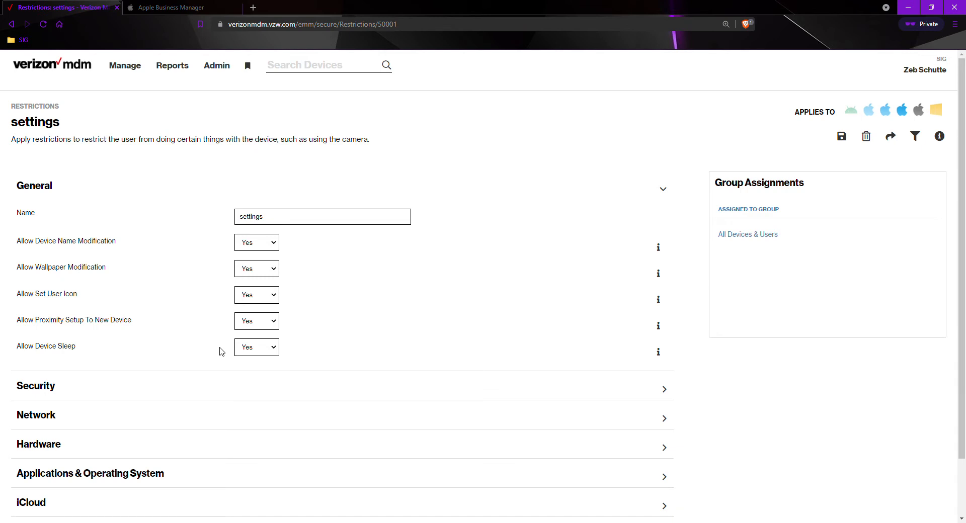
mouse_move(223, 316)
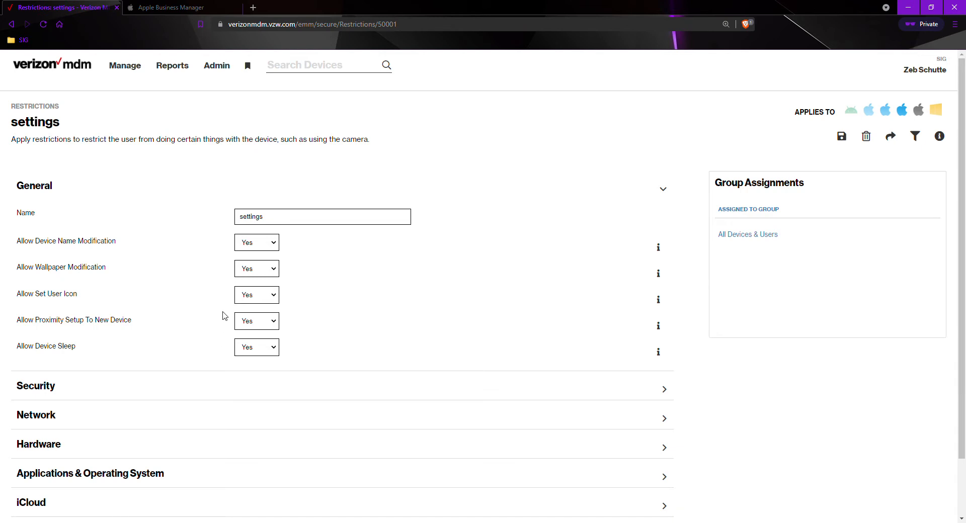
click(124, 65)
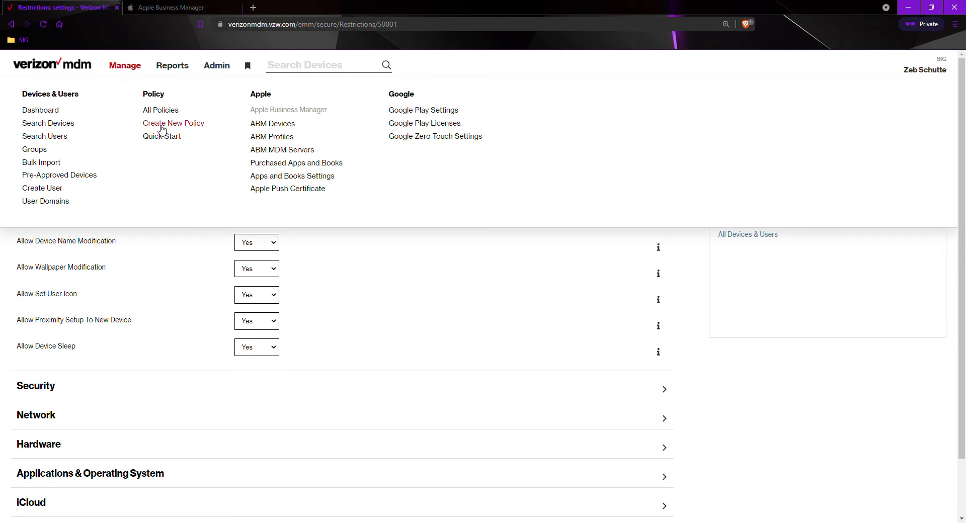
Start adding a policy and choose the Passcode Policies type
click(173, 123)
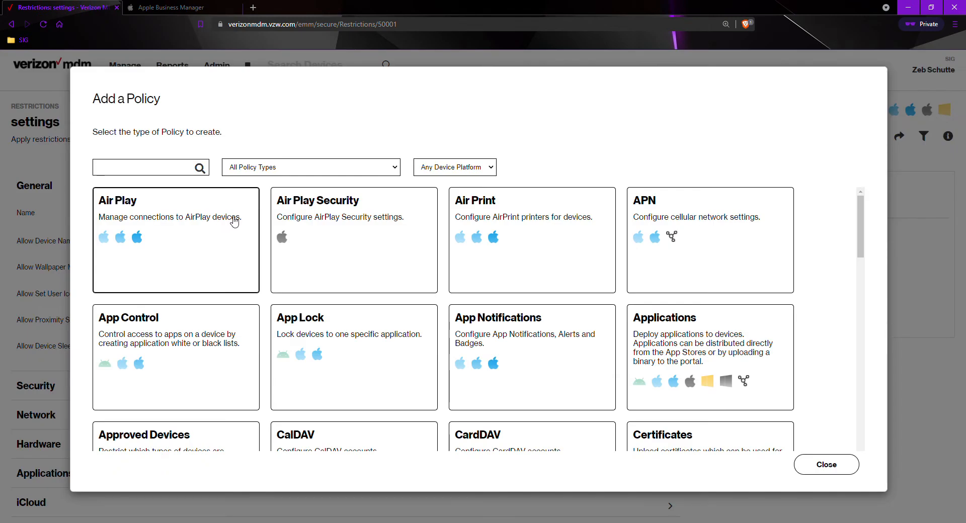
click(148, 167)
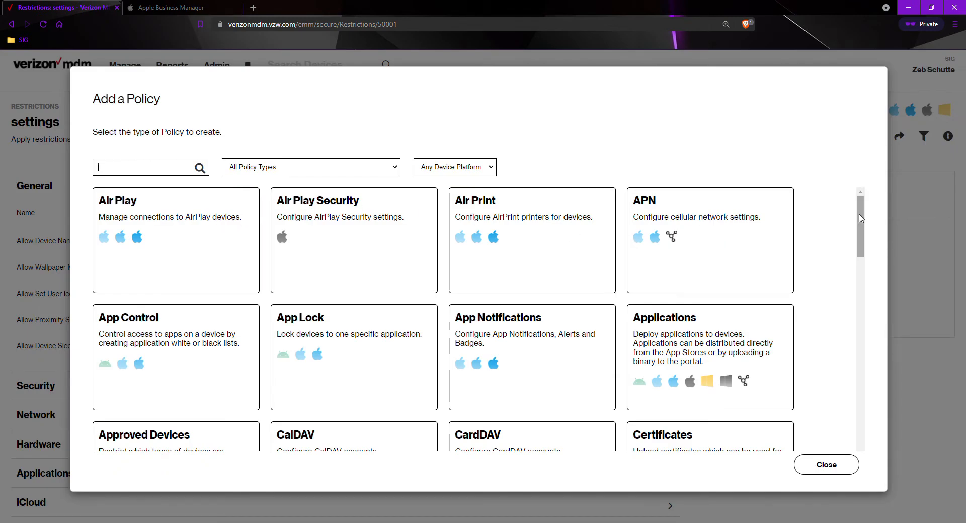
scroll(down, 3)
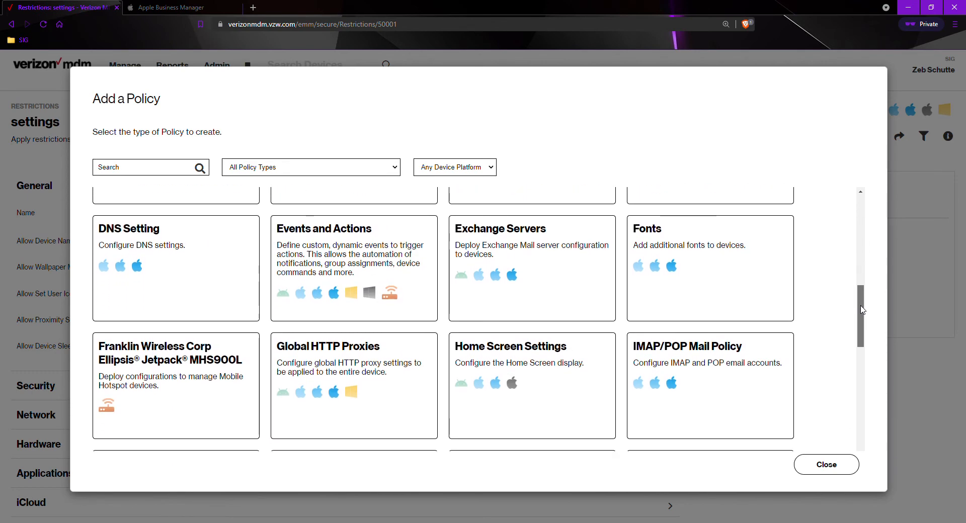
scroll(down, 3)
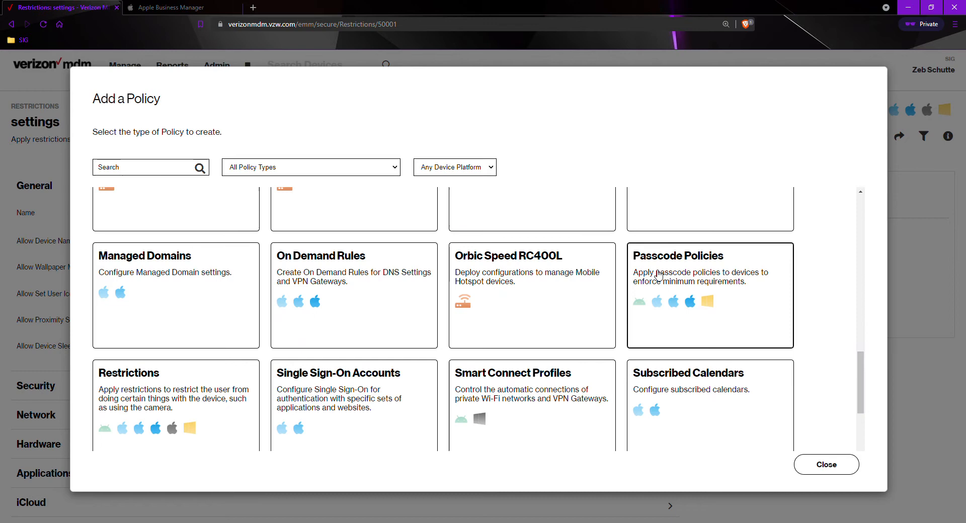
mouse_move(660, 276)
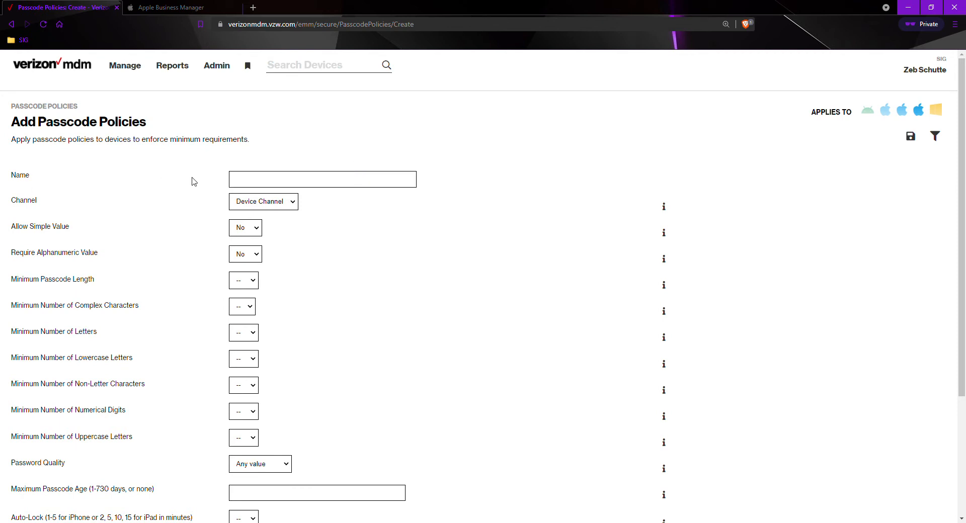
Name the new passcode policy 'Passcode' with minimum passcode length 4
text(p)
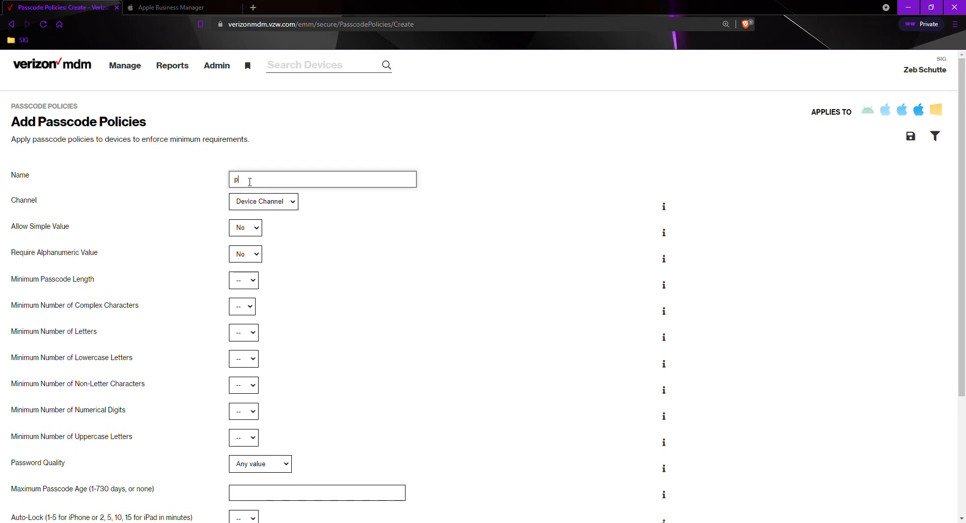
text(asscode)
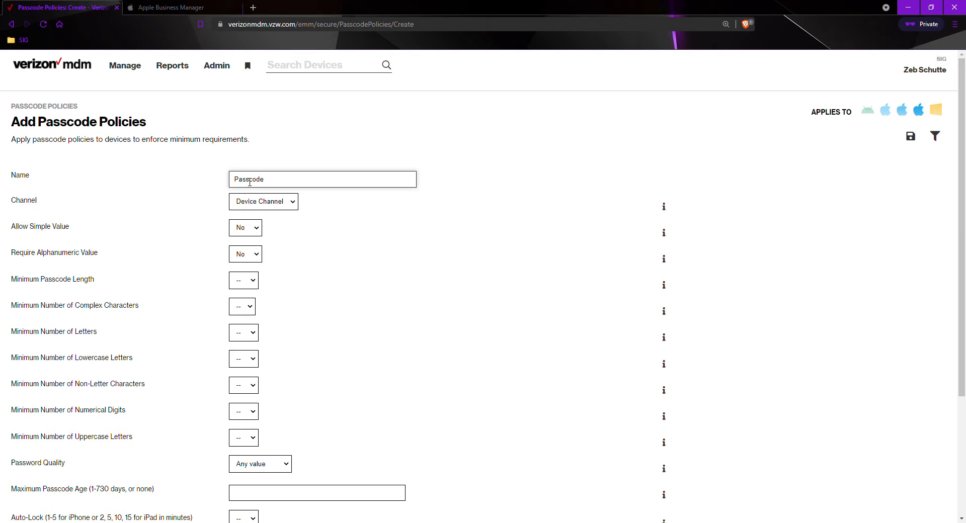
mouse_move(134, 264)
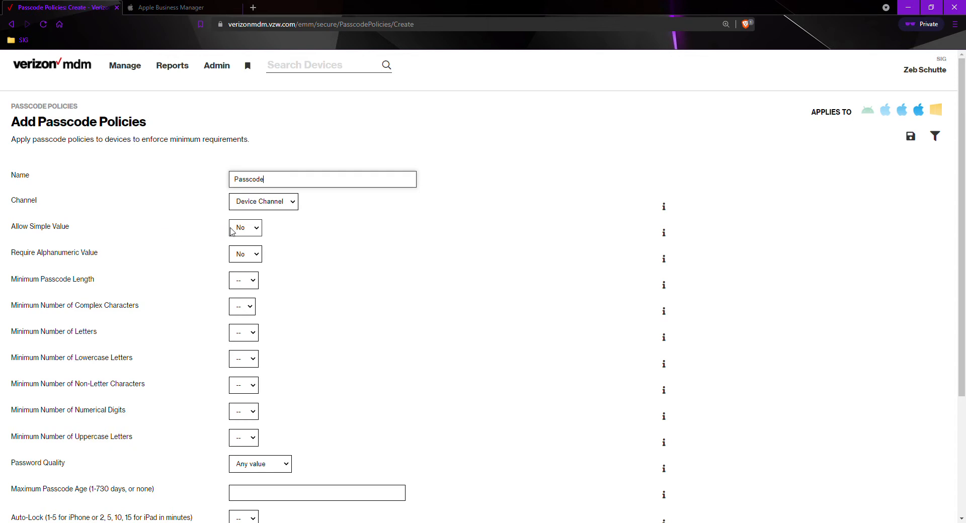
mouse_move(258, 237)
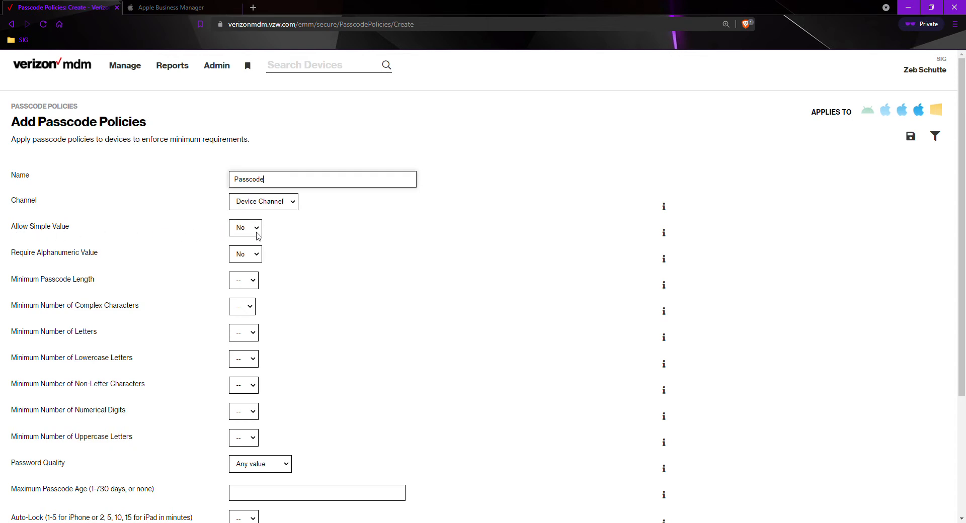
mouse_move(79, 288)
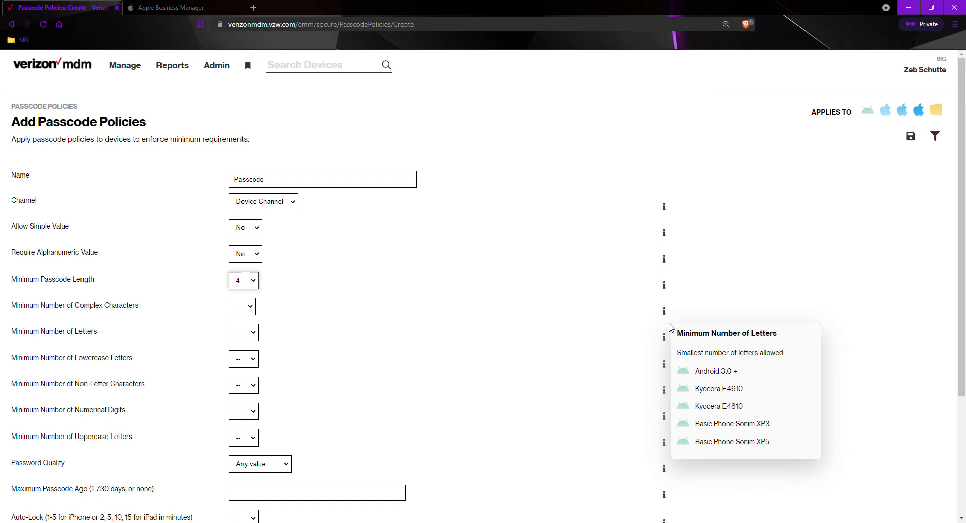
mouse_move(597, 470)
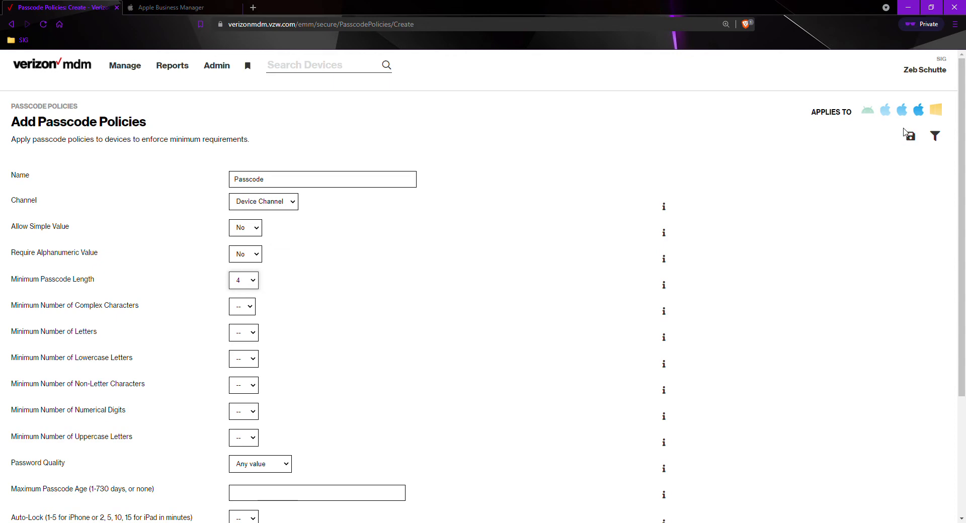
Save the Passcode policy and assign it to All Devices & Users
click(909, 135)
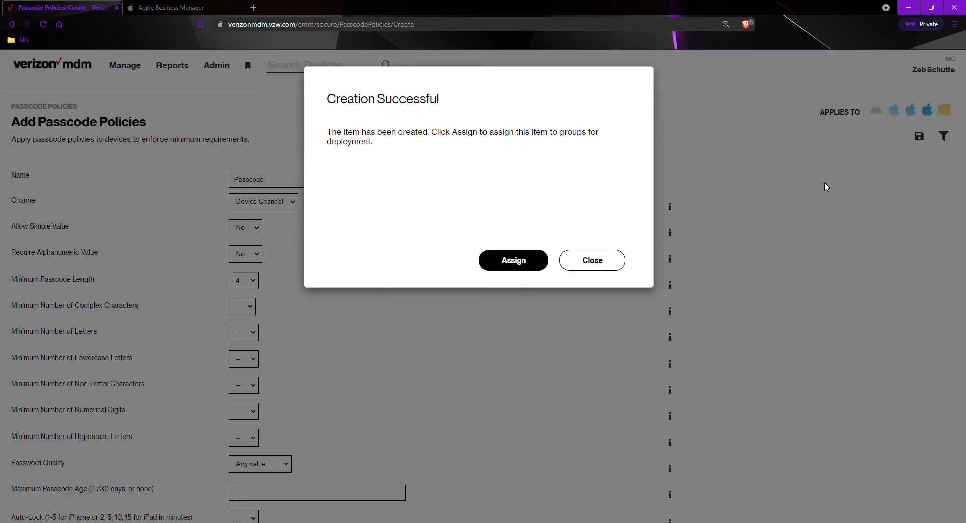
click(512, 259)
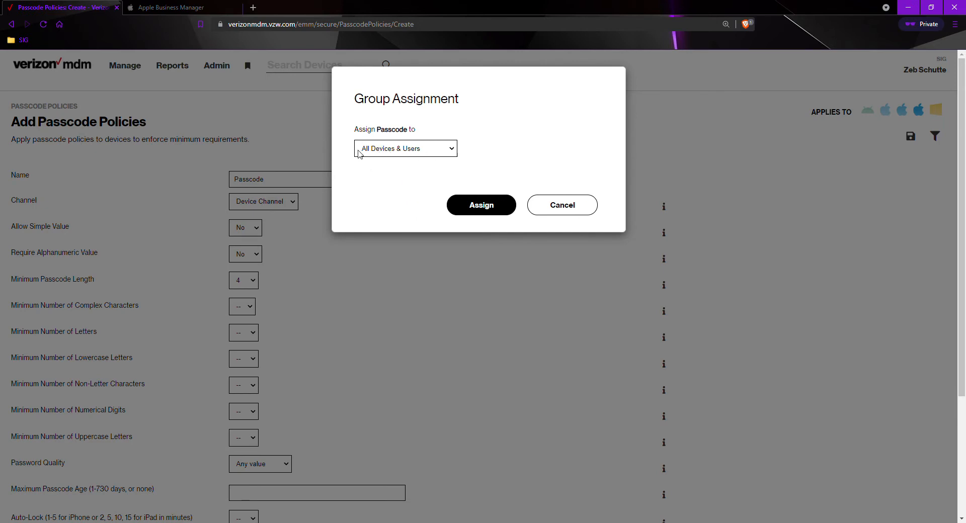
mouse_move(481, 204)
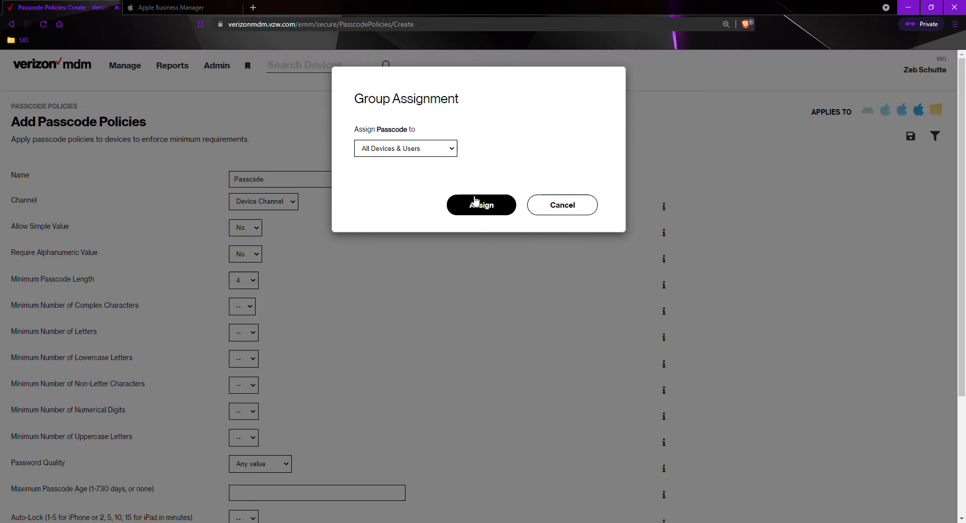
click(481, 205)
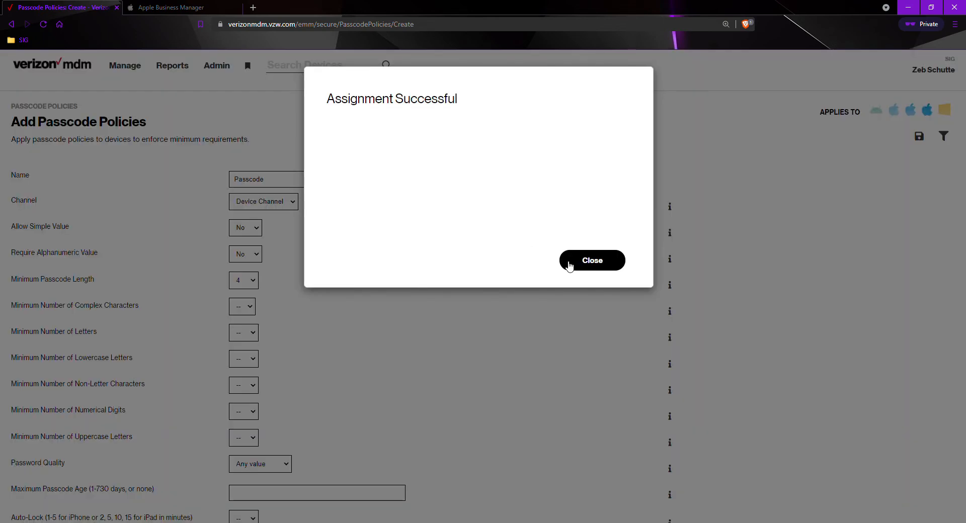
click(591, 260)
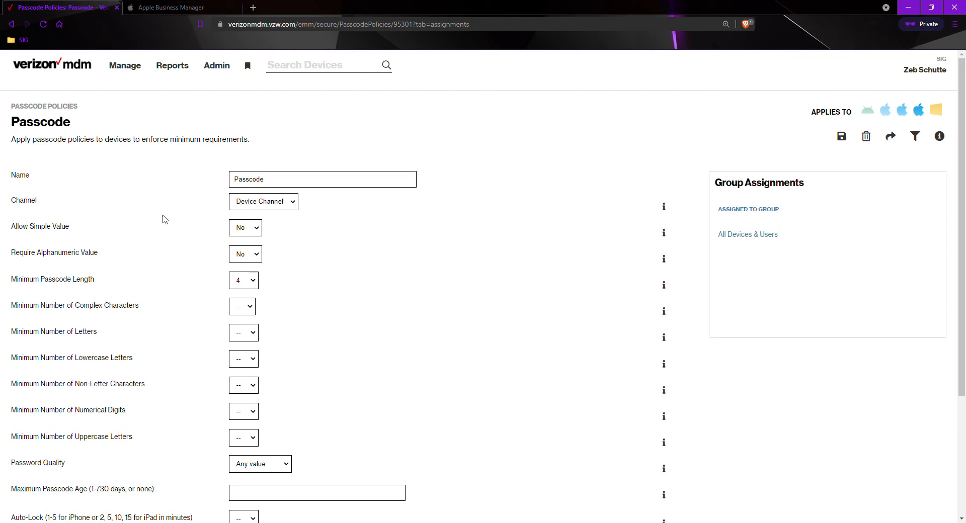
mouse_move(131, 406)
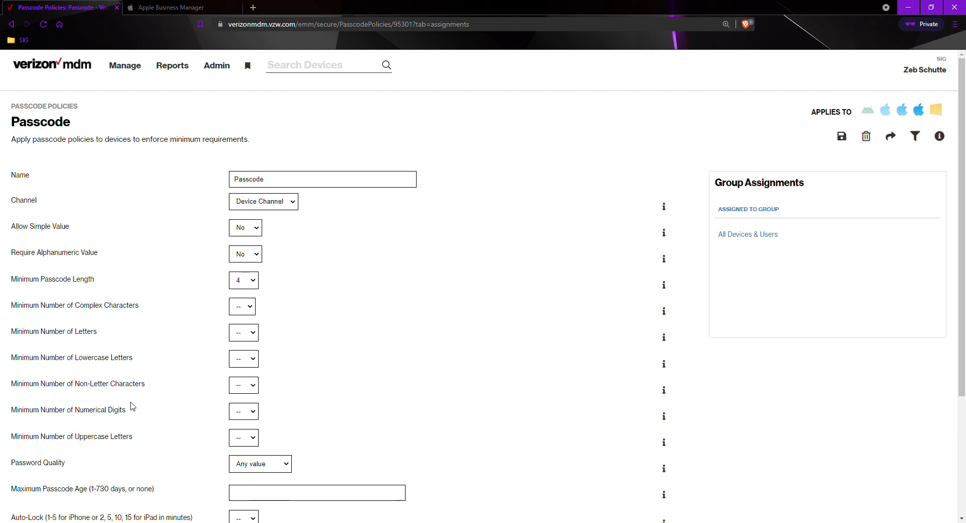
mouse_move(179, 233)
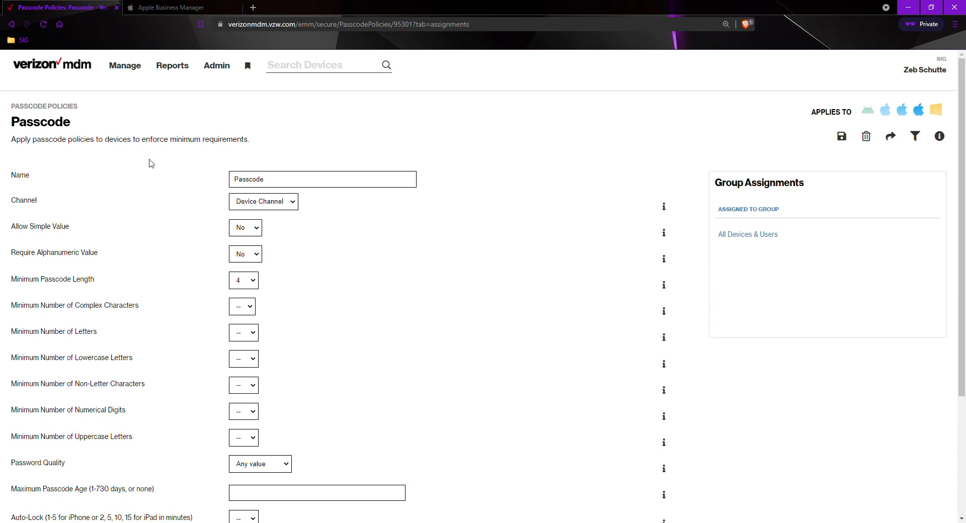
Go to the Search Devices list via the Manage menu
click(125, 65)
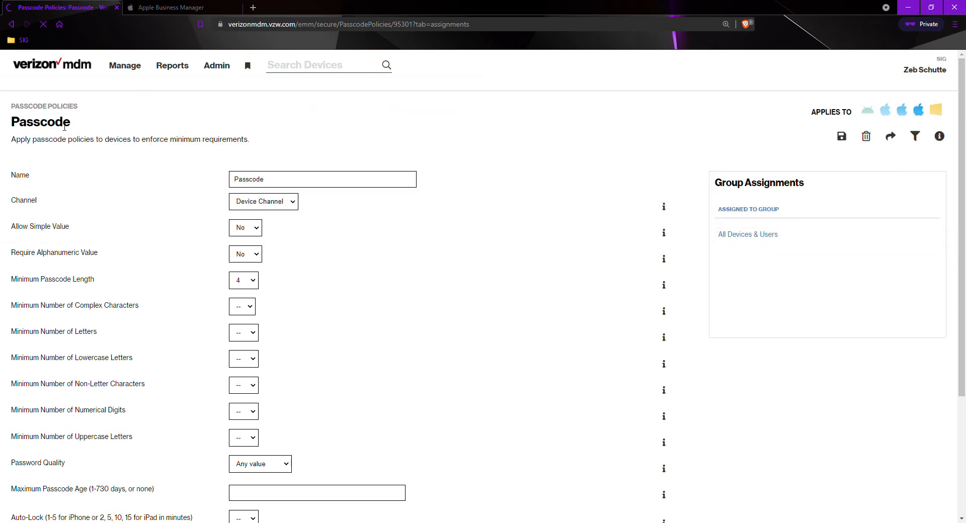
click(125, 65)
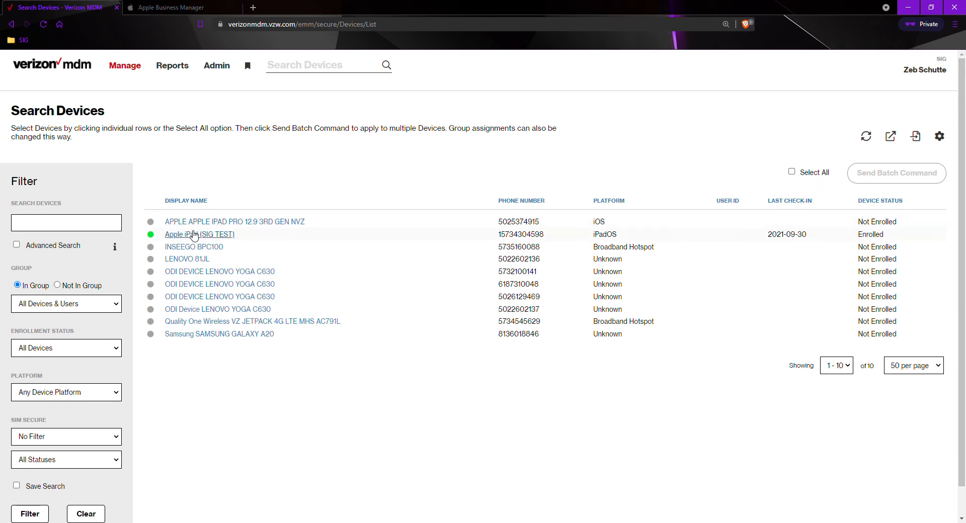
Send a Check-in command to the Apple iPad (SIG TEST) so it picks up the policy
click(199, 234)
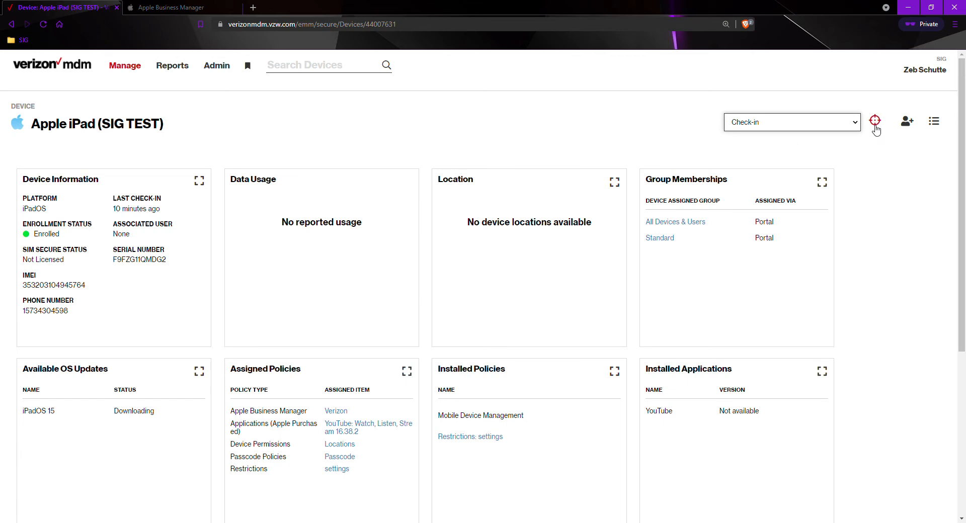
mouse_move(875, 128)
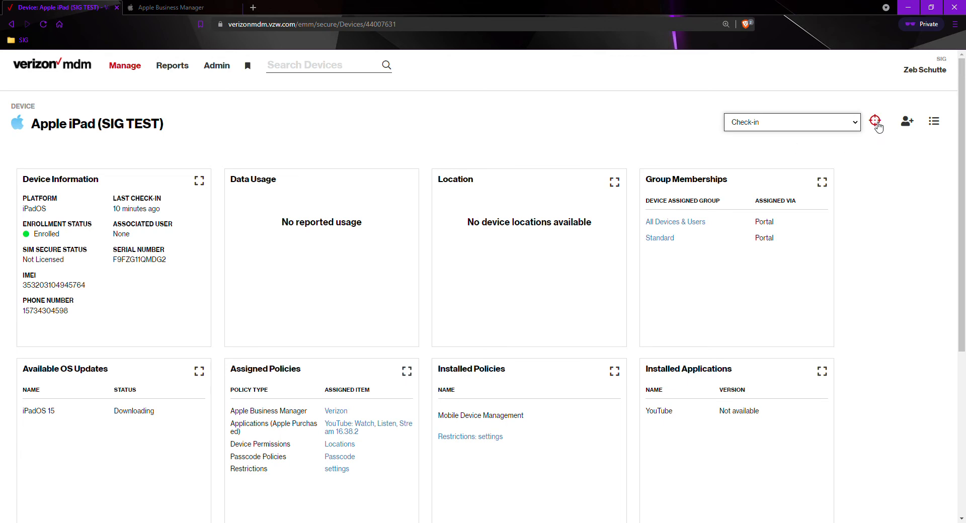
click(875, 121)
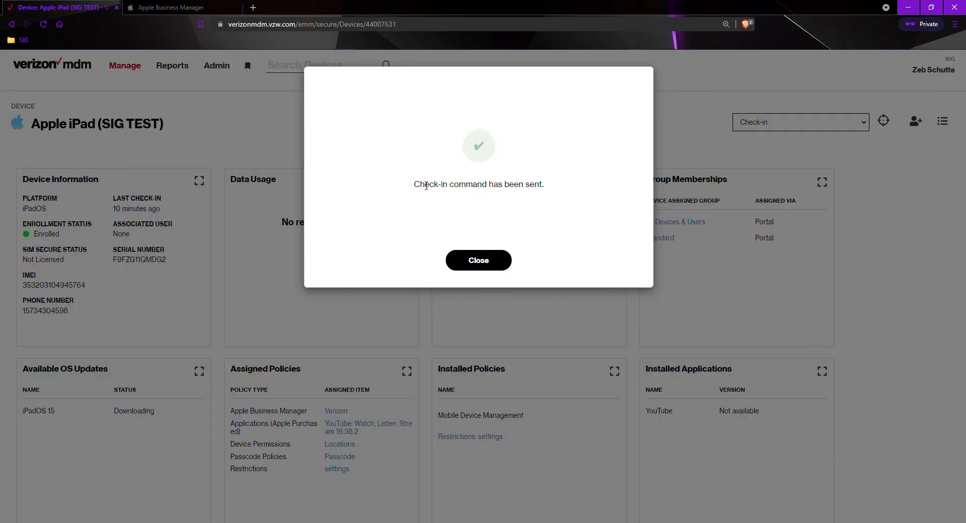
mouse_move(428, 193)
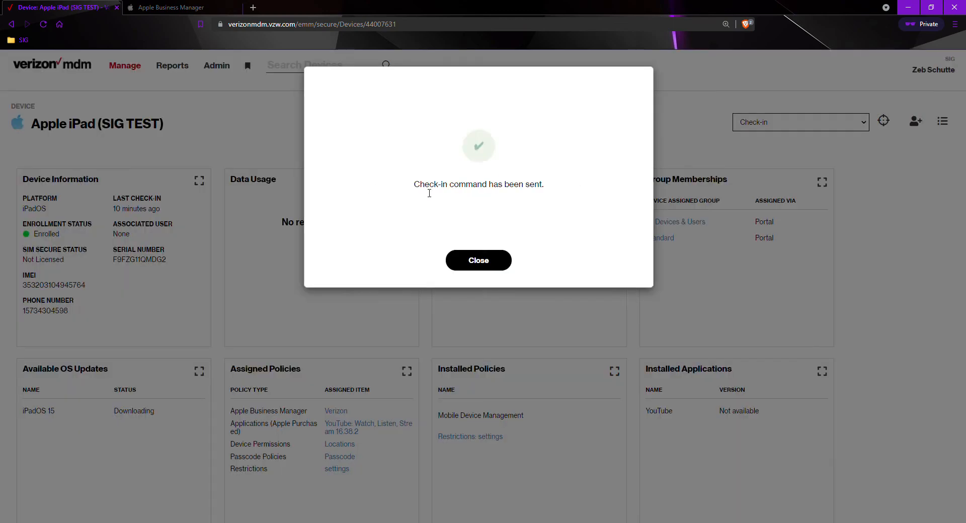
mouse_move(489, 266)
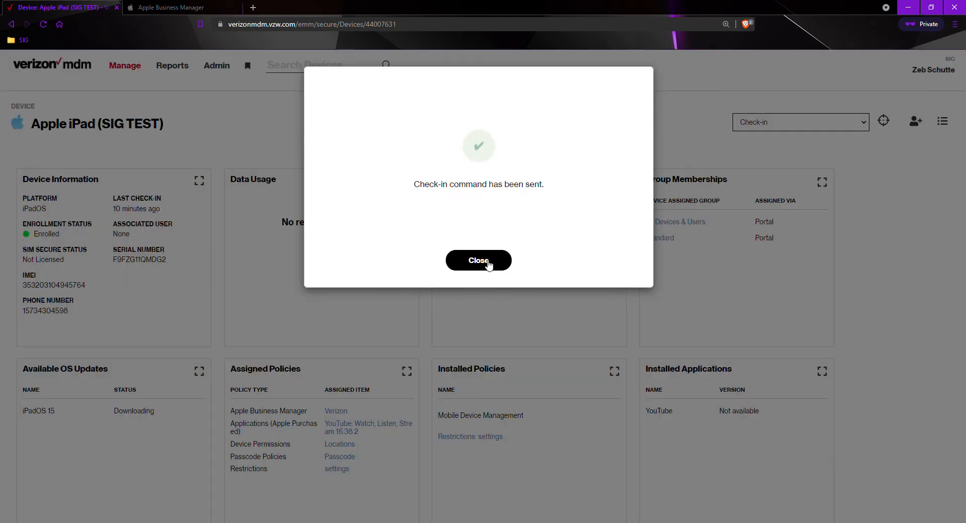
click(478, 260)
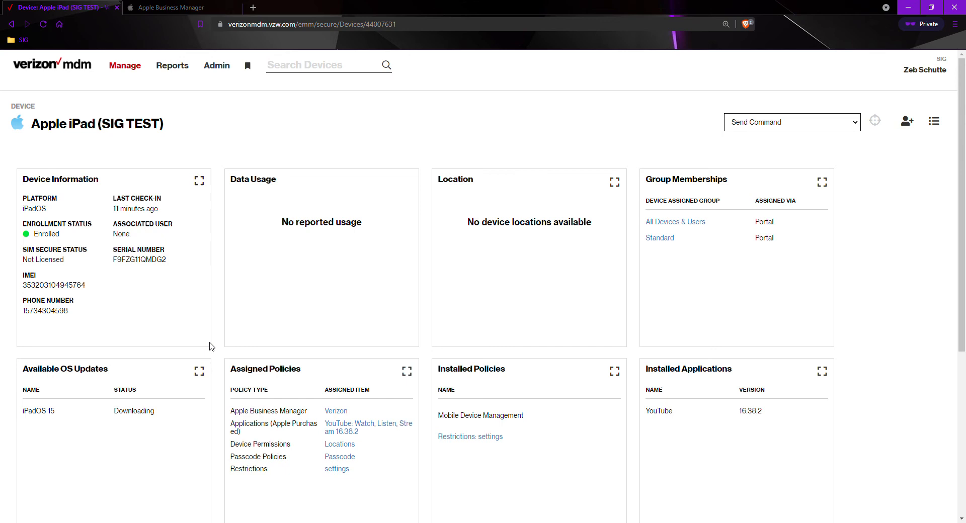
mouse_move(566, 475)
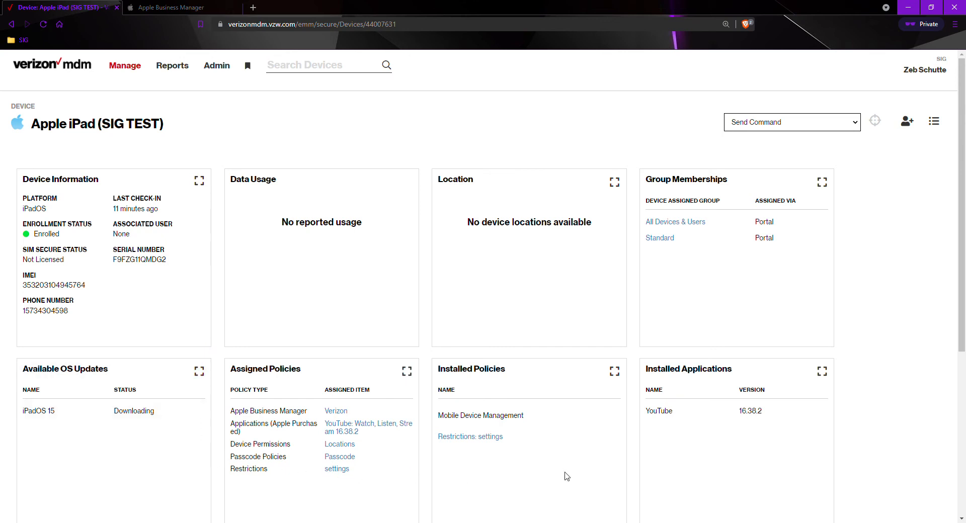
mouse_move(311, 169)
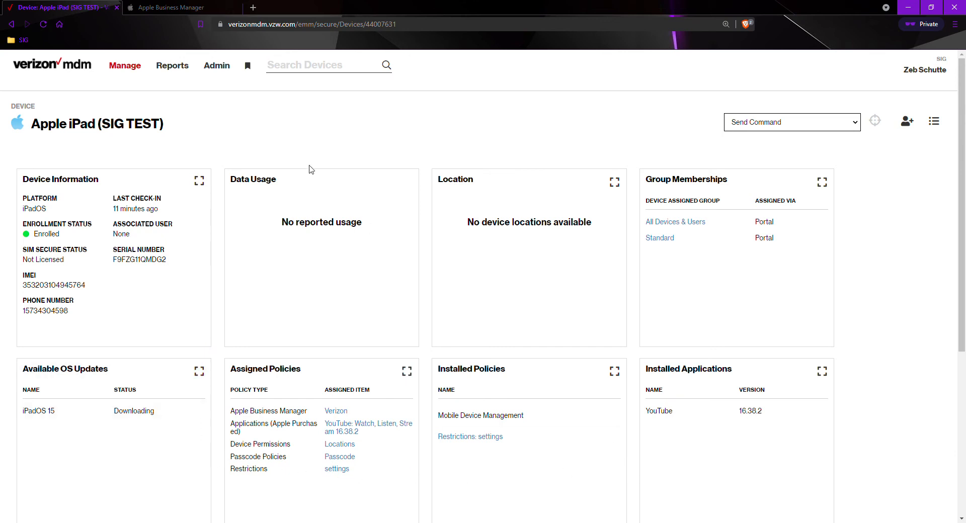
mouse_move(224, 122)
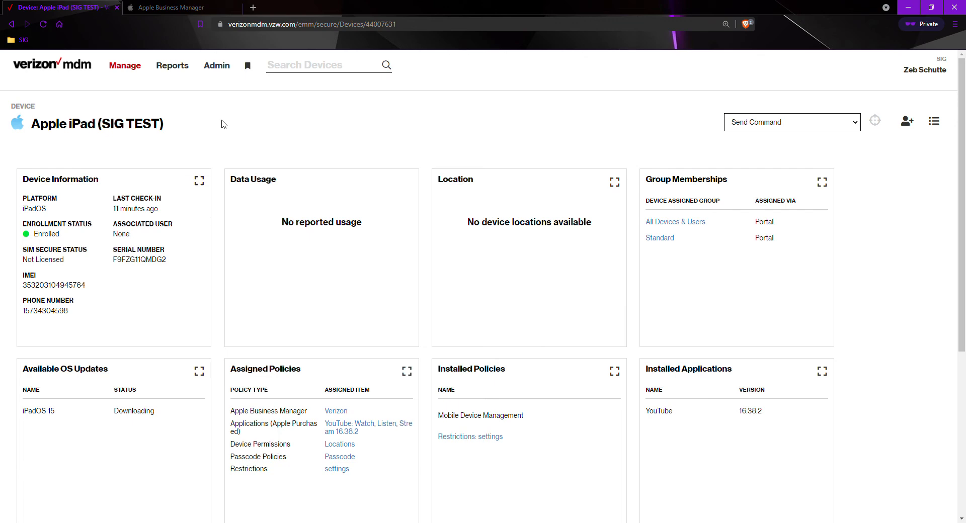
Bring up the Manage menu from the iPad's device page
click(125, 65)
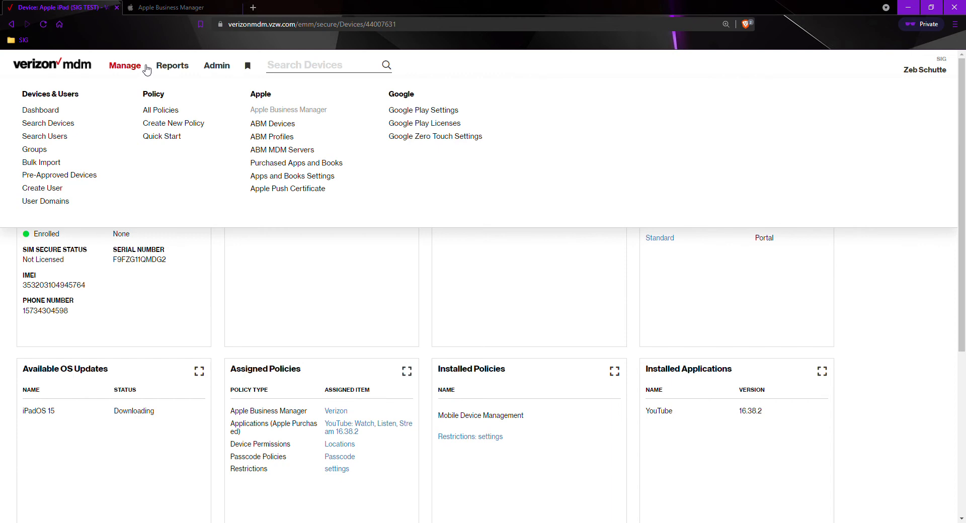
mouse_move(144, 86)
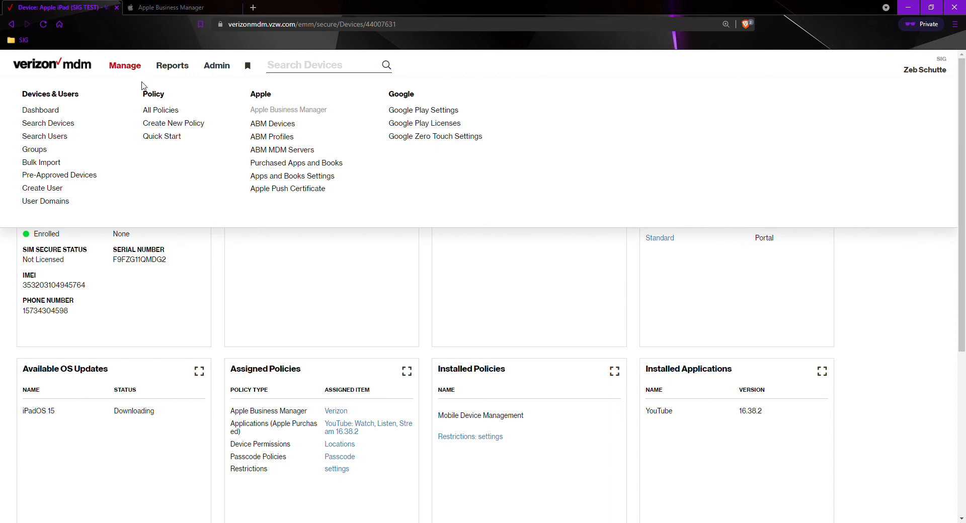
mouse_move(61, 111)
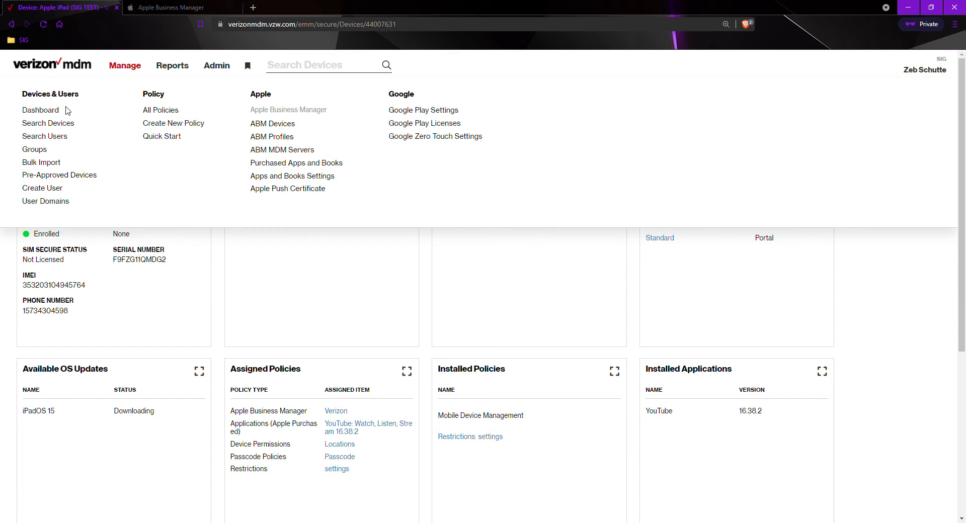
mouse_move(119, 118)
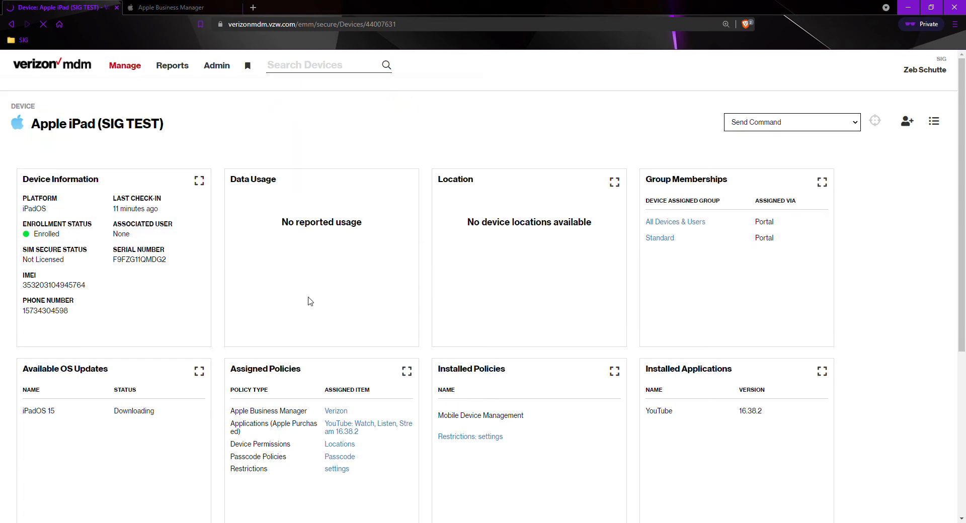
mouse_move(319, 307)
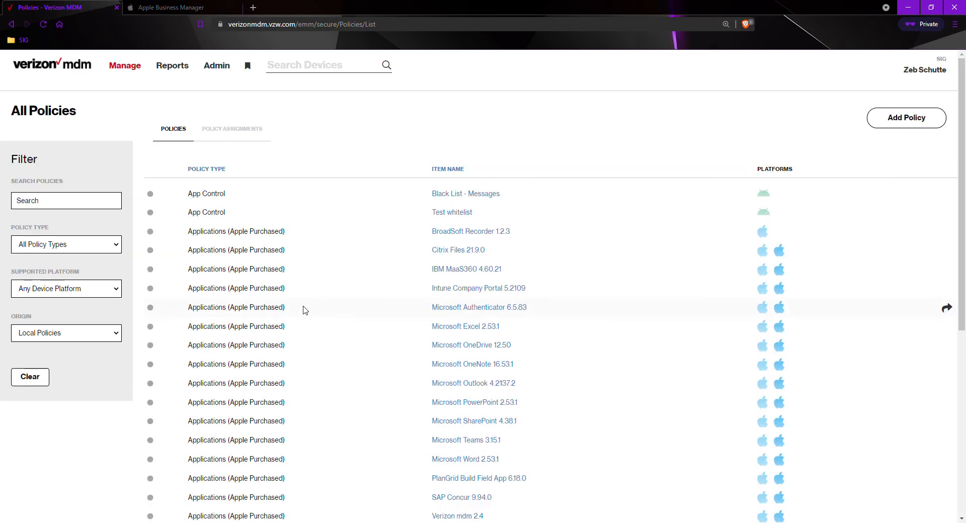
mouse_move(377, 288)
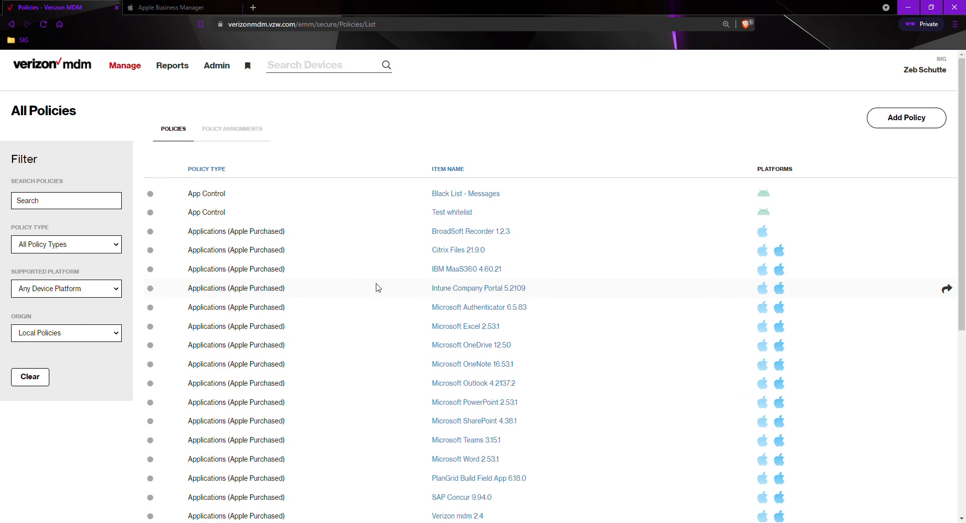
mouse_move(450, 290)
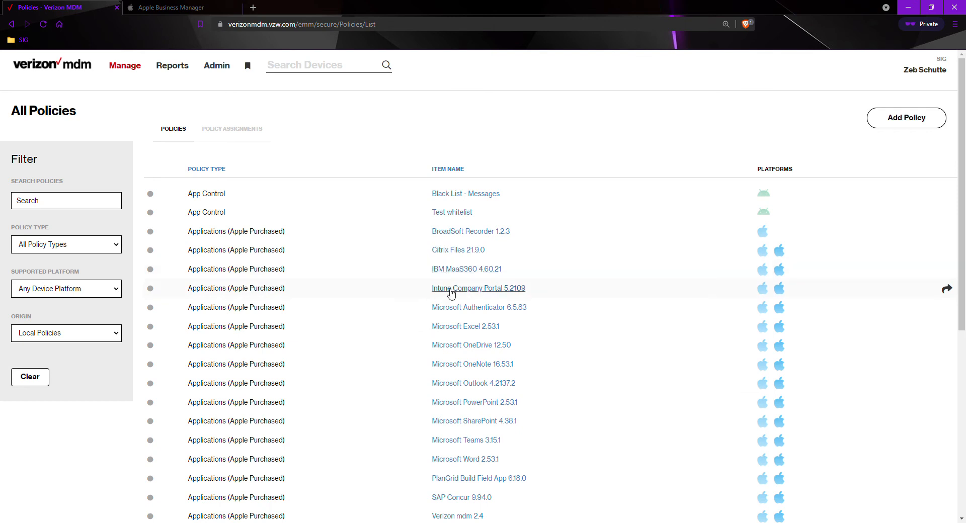
mouse_move(182, 300)
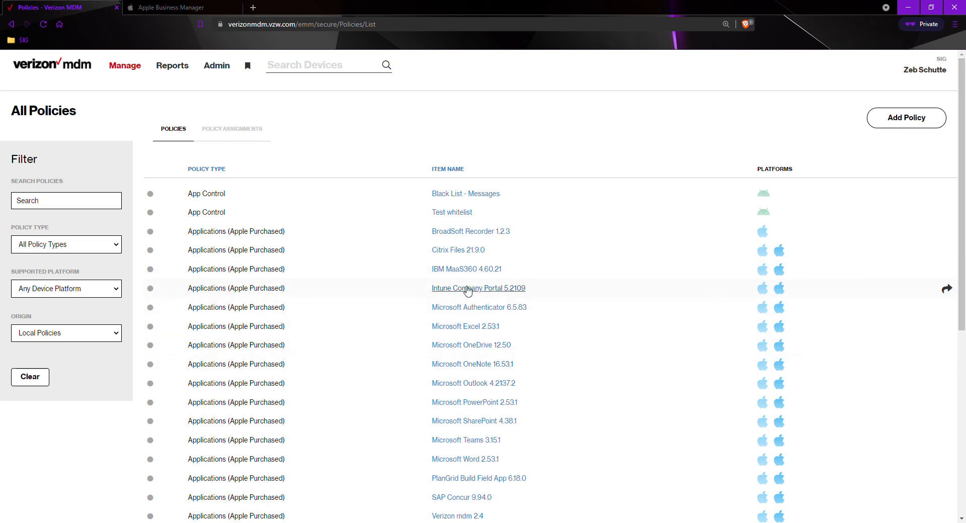
View the Intune Company Portal app's com.microsoft.CompanyPortal identifier, then begin a new policy via Manage
click(478, 288)
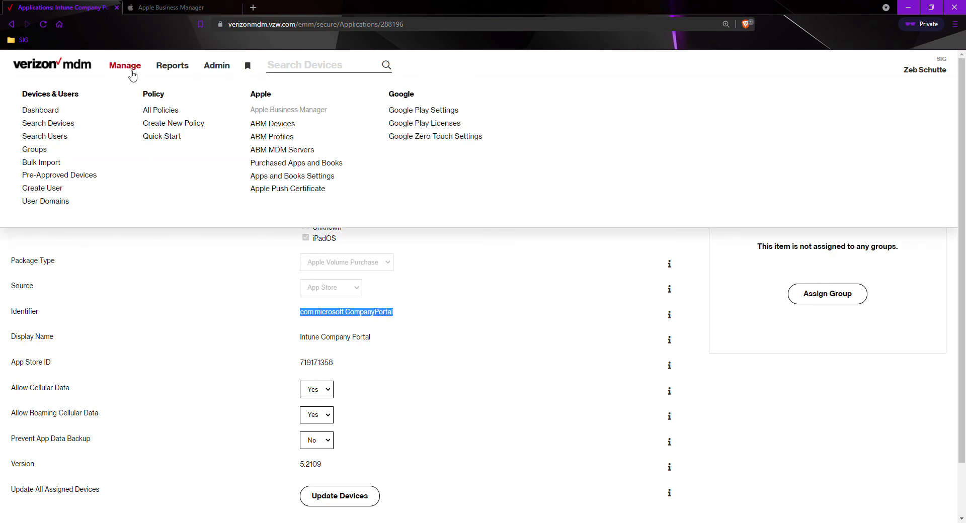
mouse_move(130, 107)
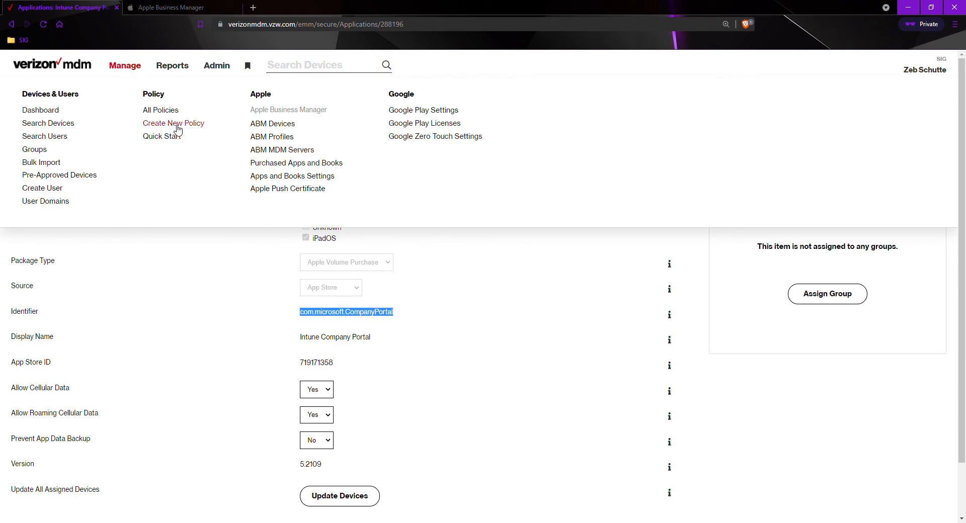
click(173, 122)
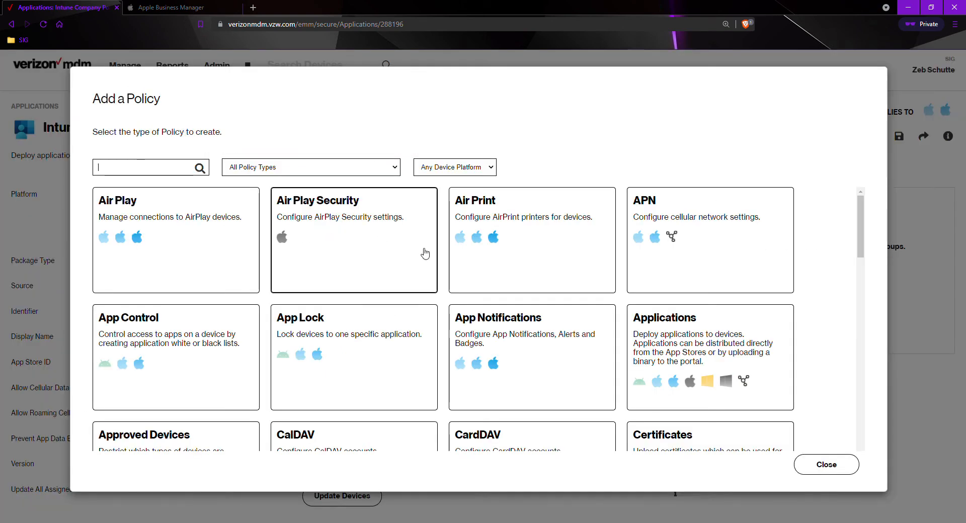
Filter the policy types with 'wh' to narrow to whitelist-related ones like App Control
text(white)
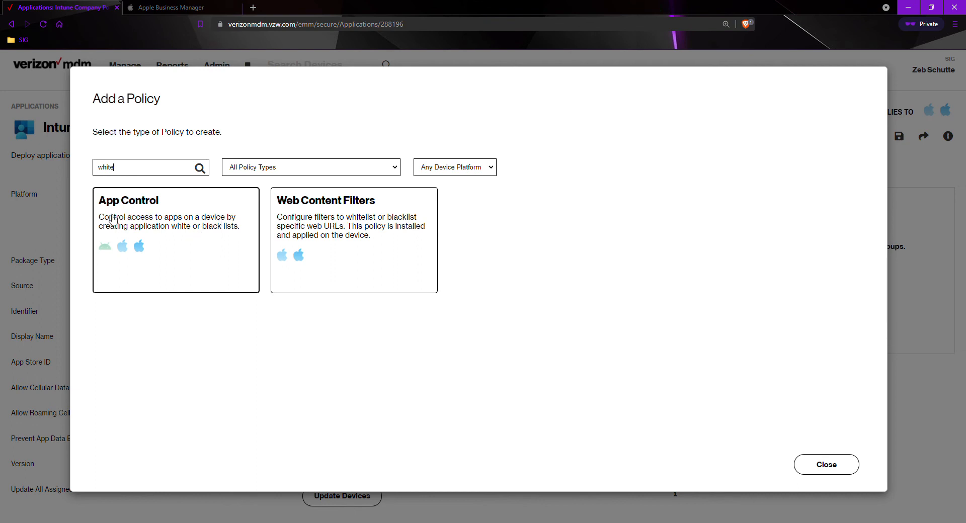
mouse_move(150, 224)
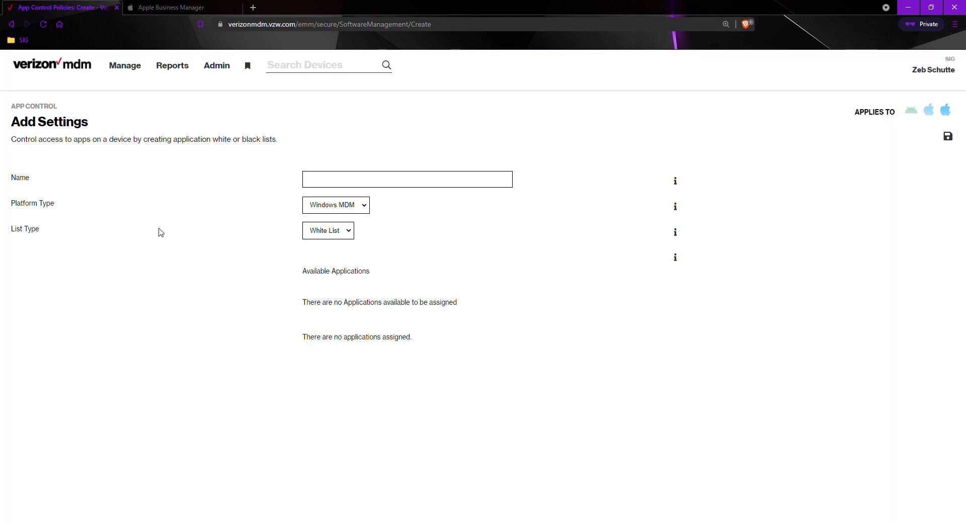
mouse_move(156, 222)
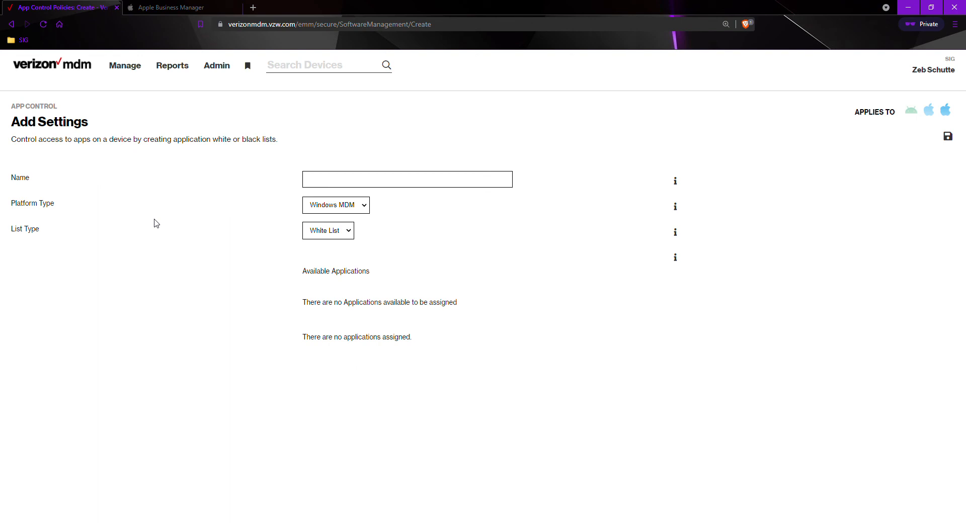
mouse_move(80, 186)
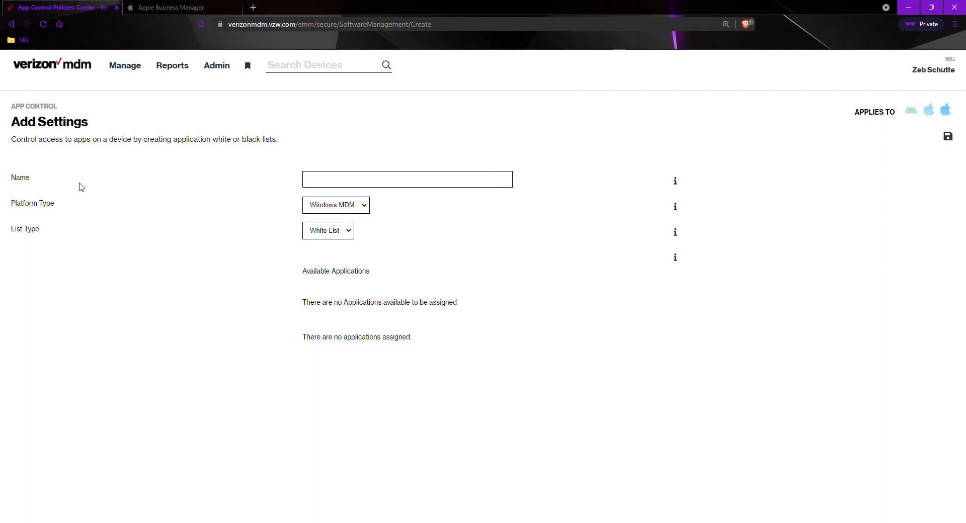
mouse_move(50, 213)
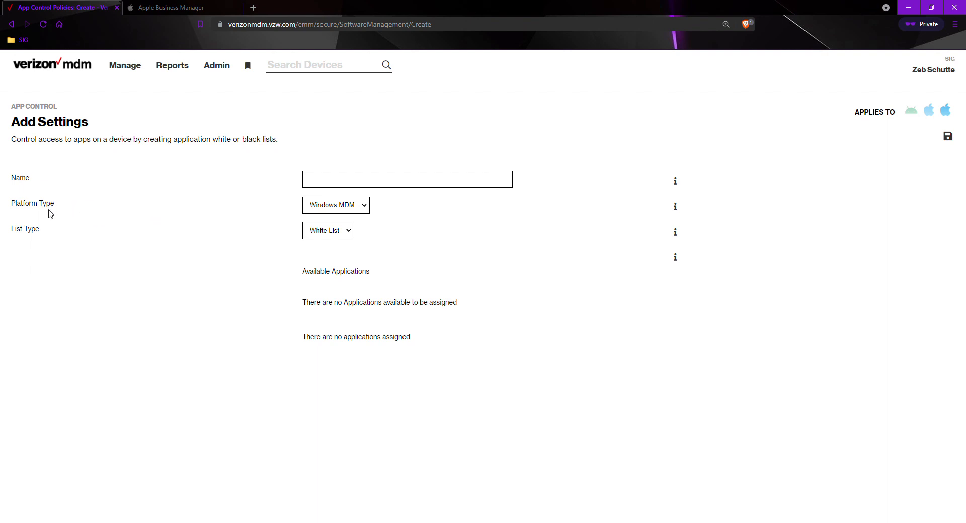
mouse_move(30, 206)
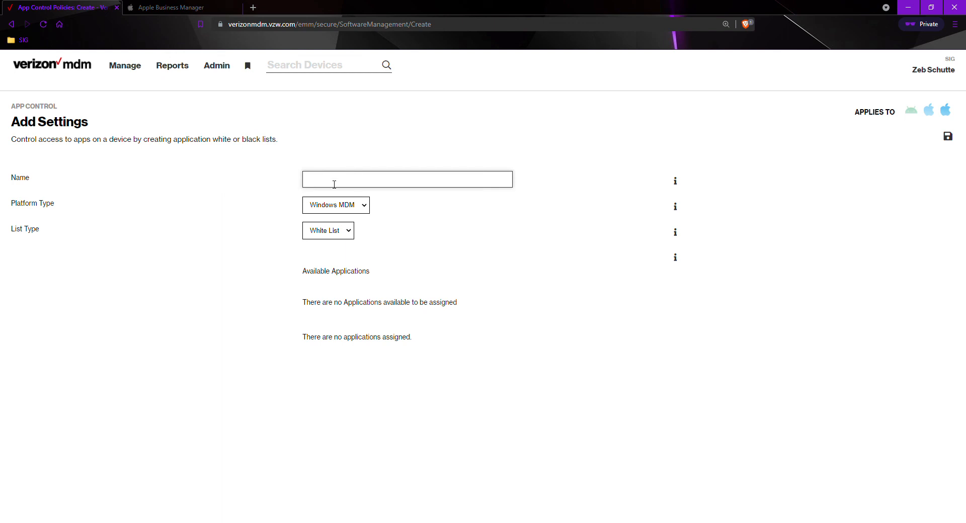
Name the policy 'Apple Whitelist' and set its platform to iOS/iPadOS
text(Apple)
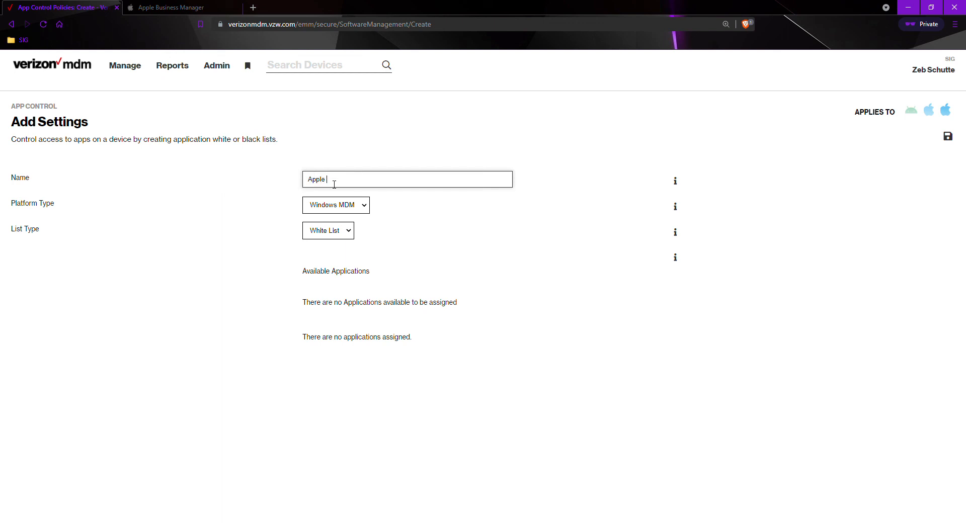
text(Whitelist)
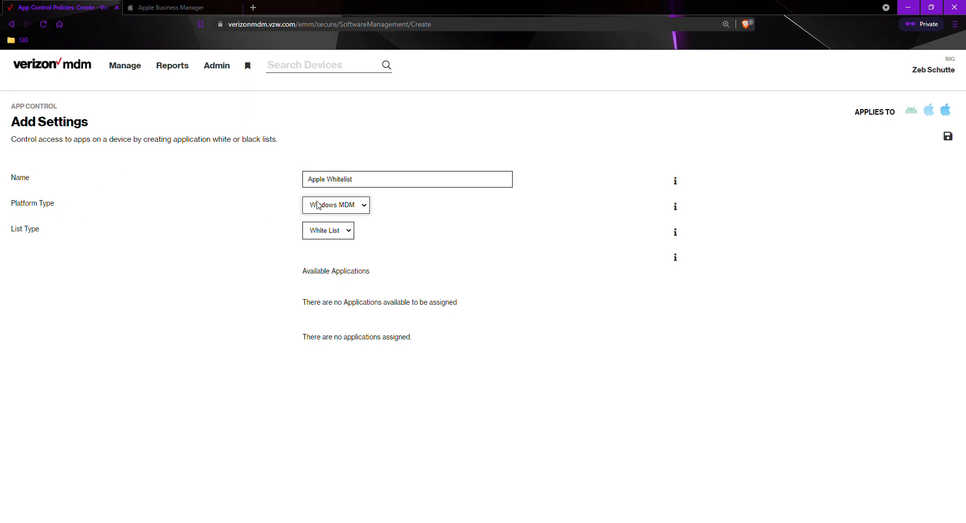
mouse_move(337, 232)
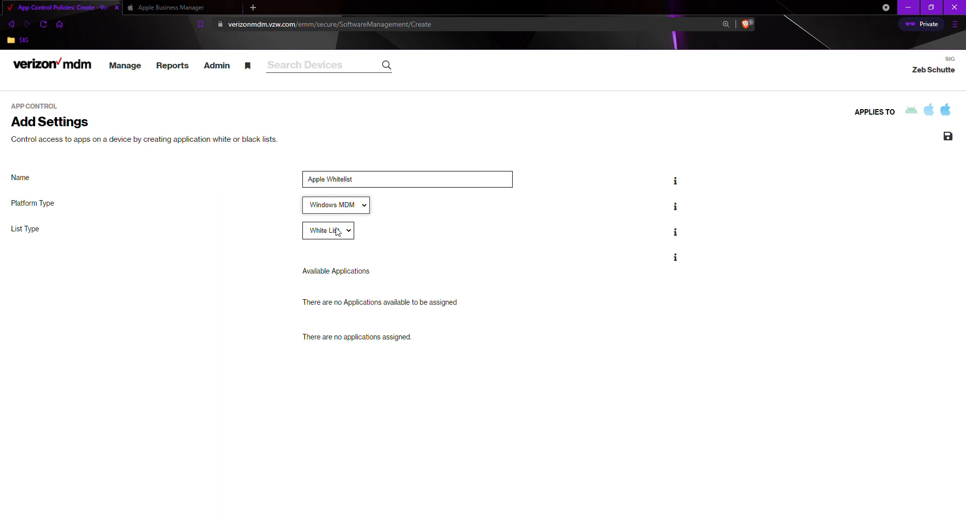
click(336, 204)
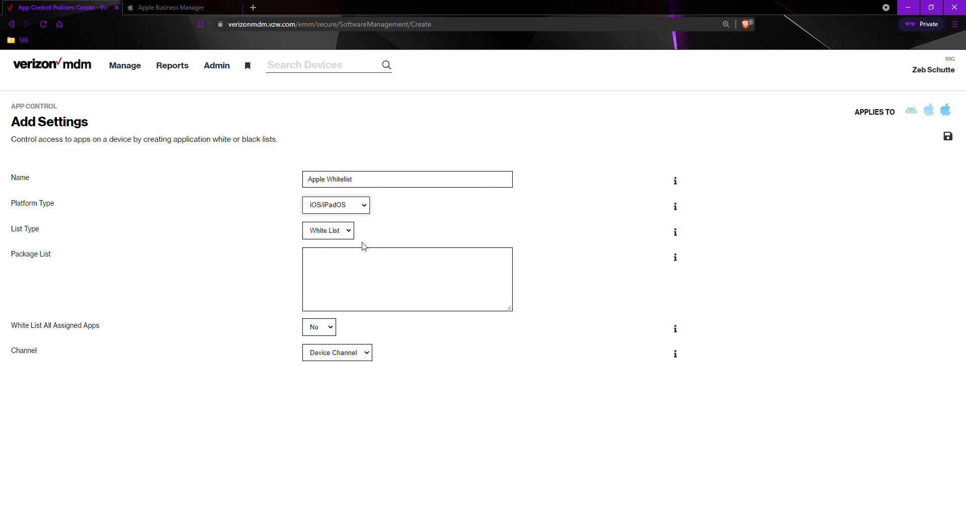
Whitelist com.microsoft.CompanyPortal in the package list and set White List All Assigned Apps to Yes
click(406, 279)
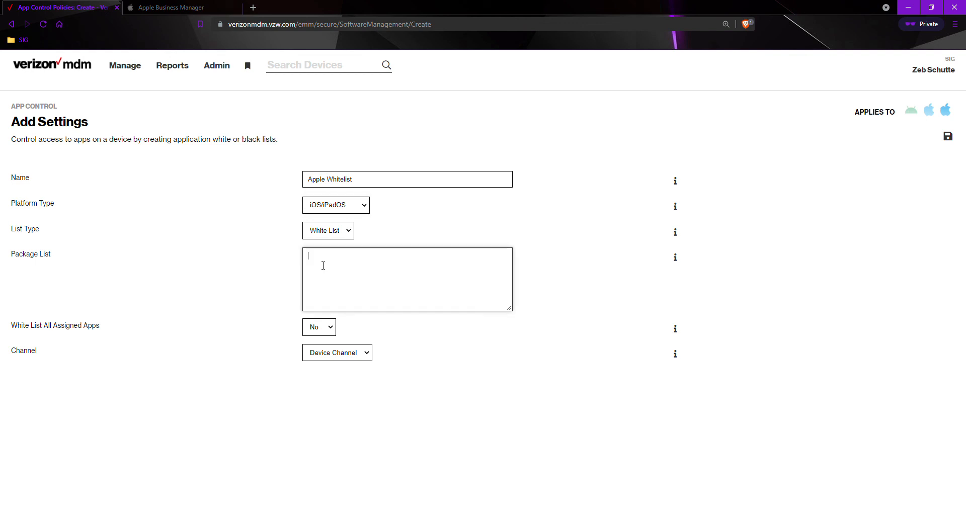
text(com.microsoft.CompanyPortal)
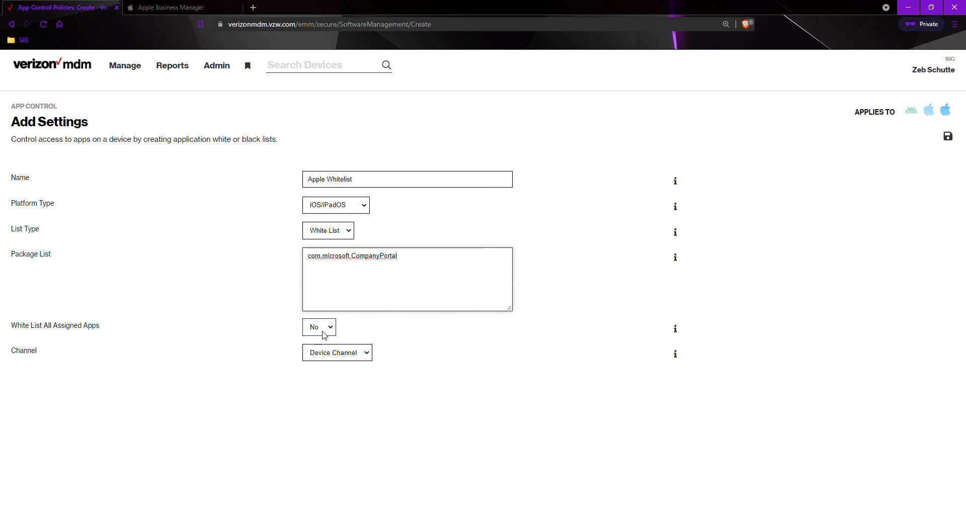
click(319, 327)
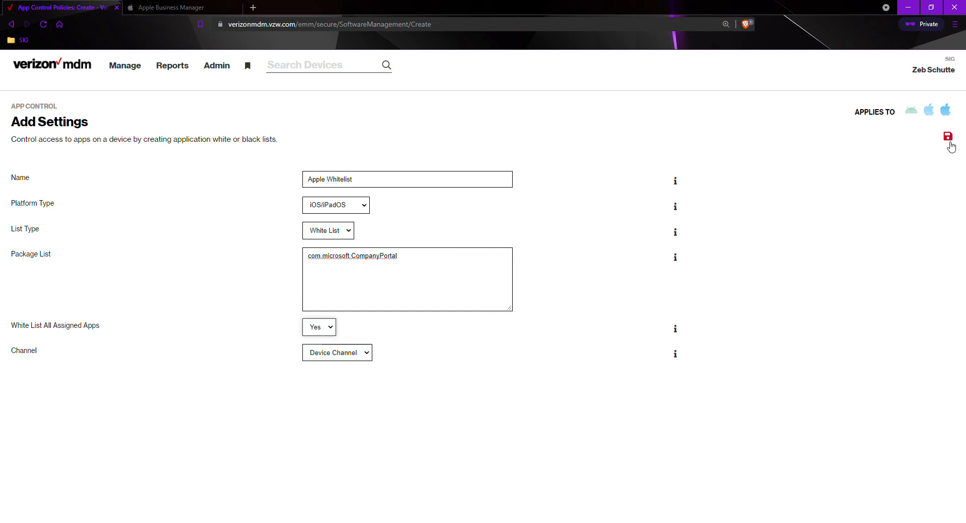
Save the Apple Whitelist policy and assign it to the All Devices & Users group
click(948, 135)
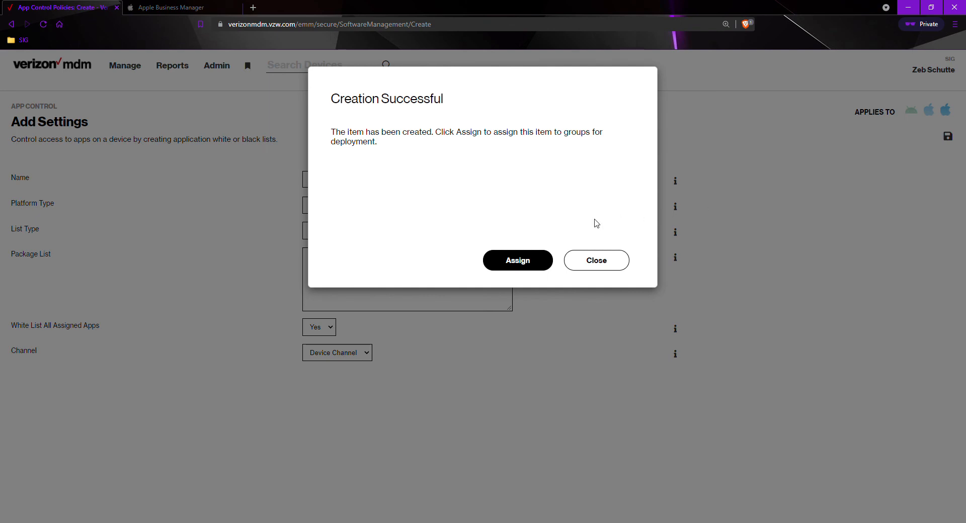
click(517, 259)
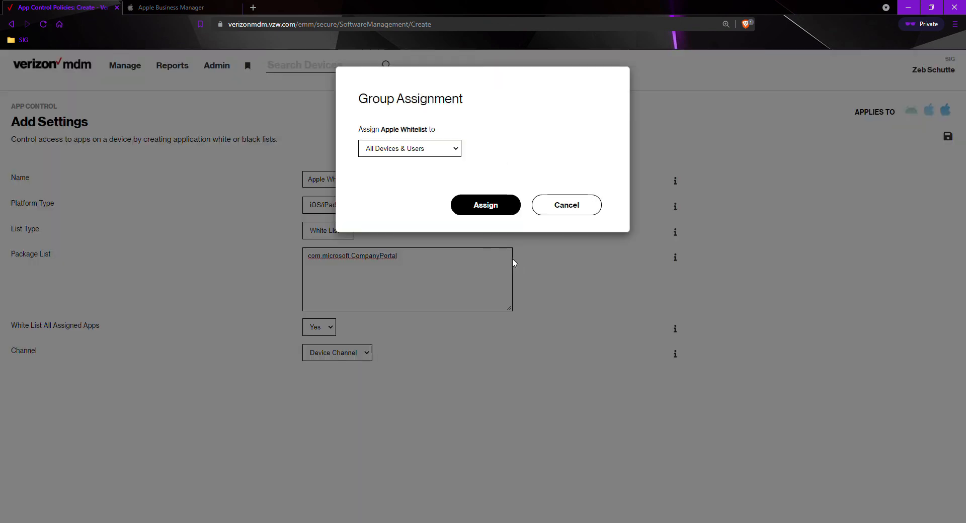
mouse_move(498, 174)
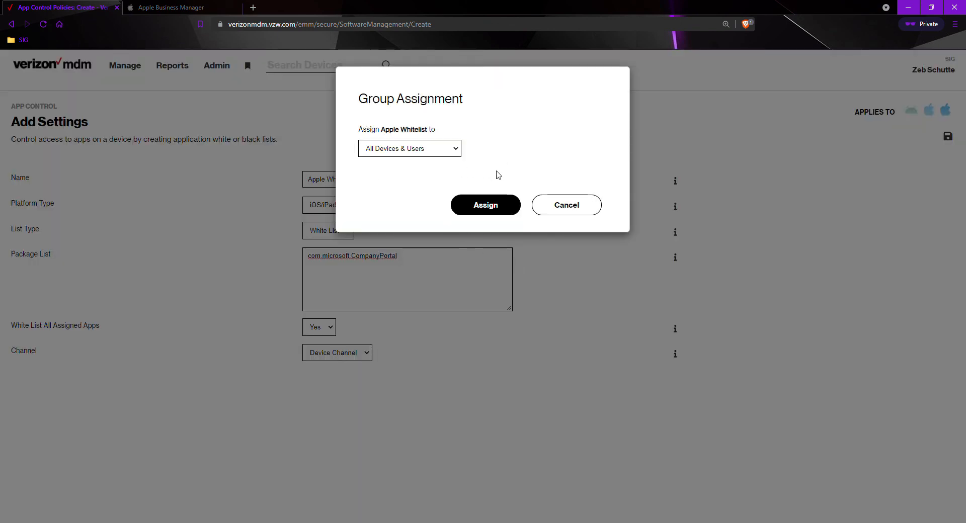
mouse_move(458, 185)
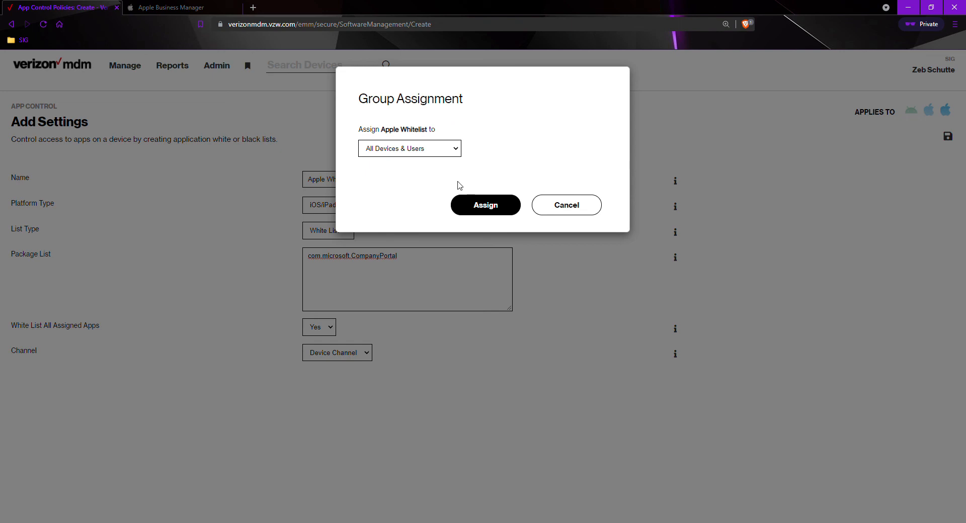
mouse_move(411, 125)
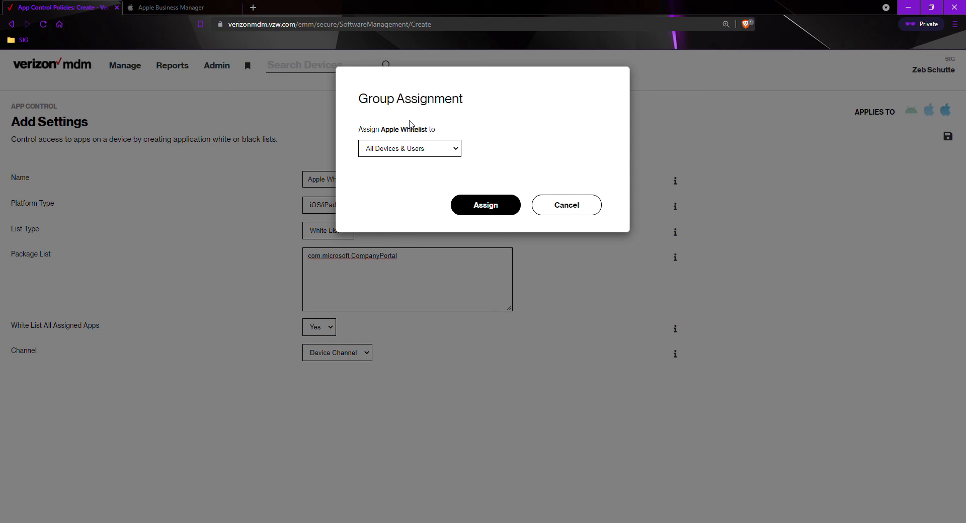
click(485, 204)
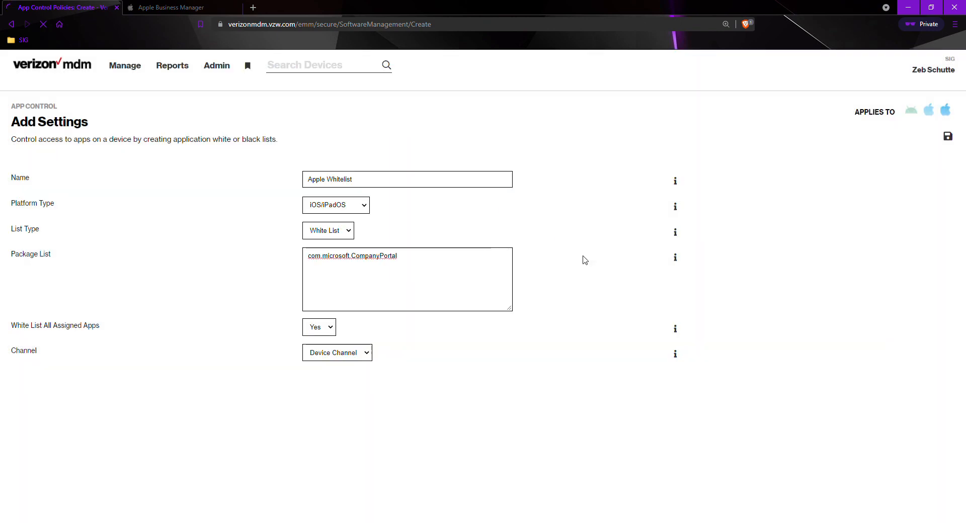
Load the saved Apple Whitelist policy page listing All Devices & Users under Group Assignments
click(947, 136)
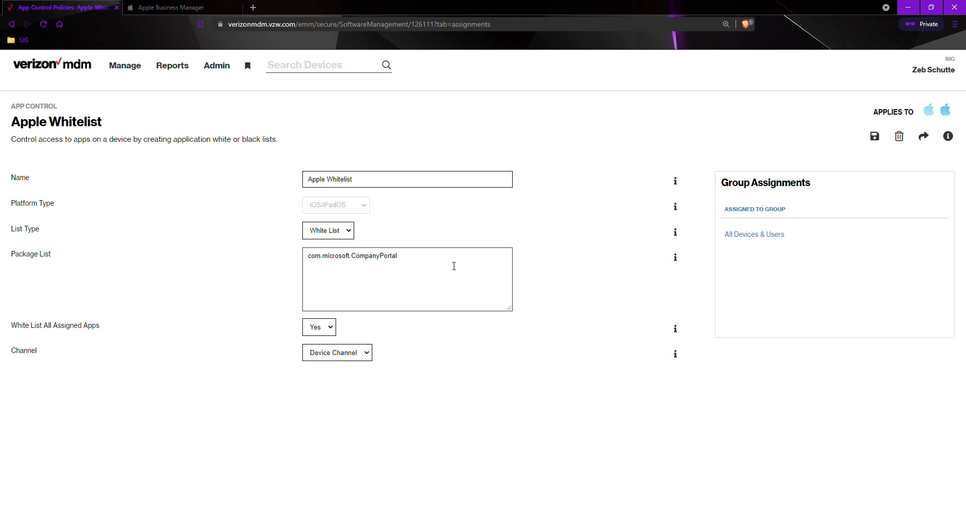
mouse_move(443, 228)
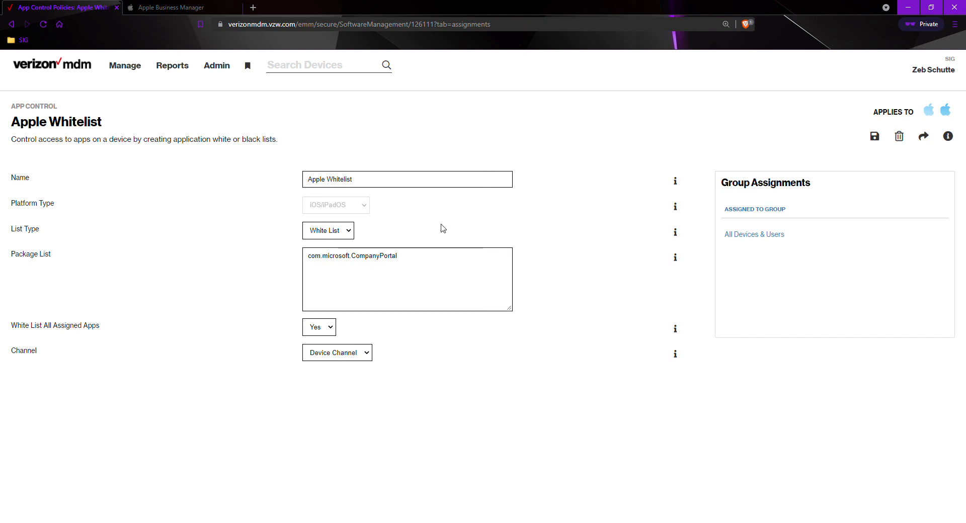